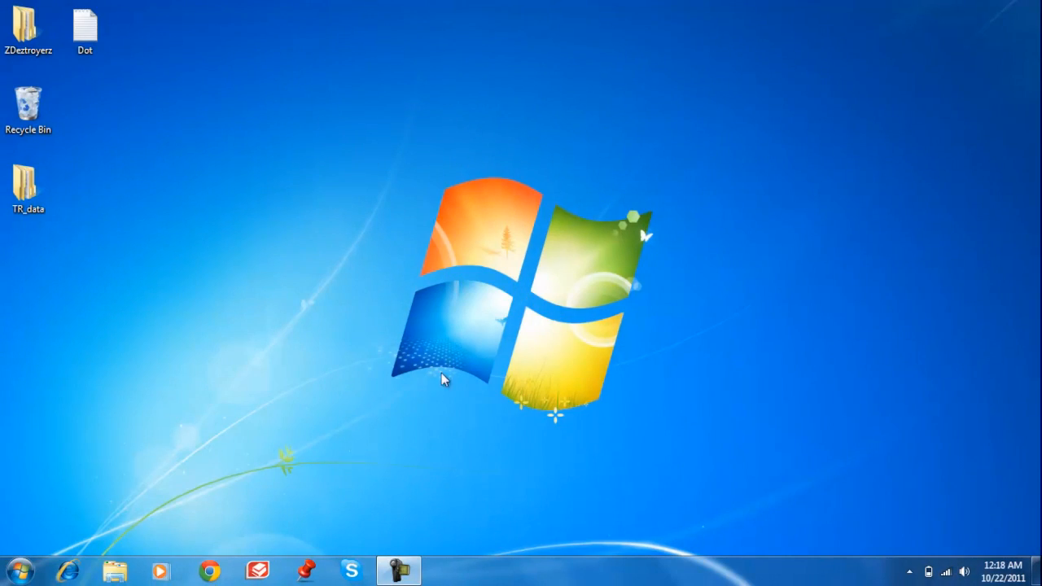
mouse_move(202, 364)
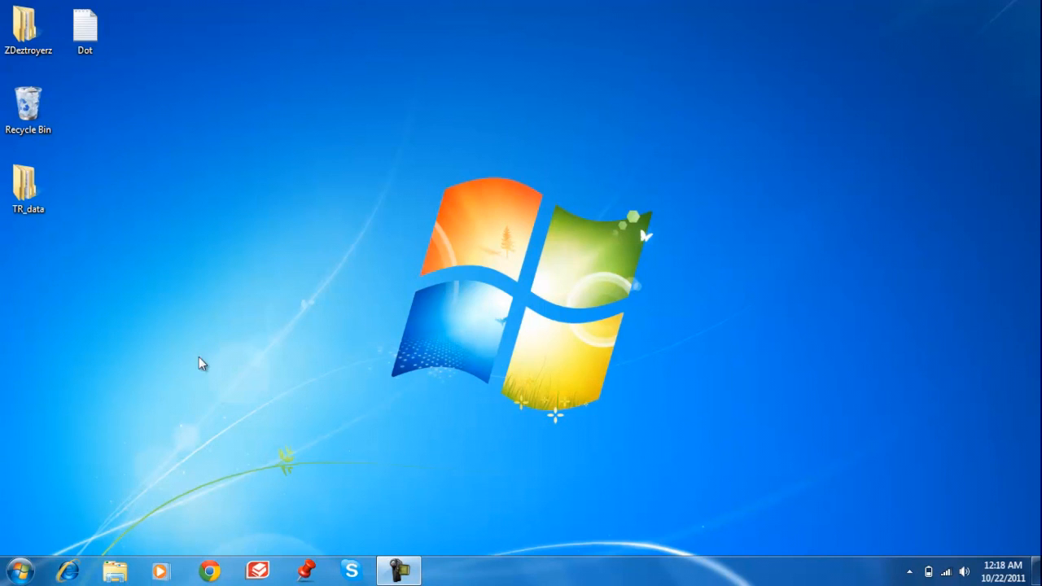
mouse_move(415, 246)
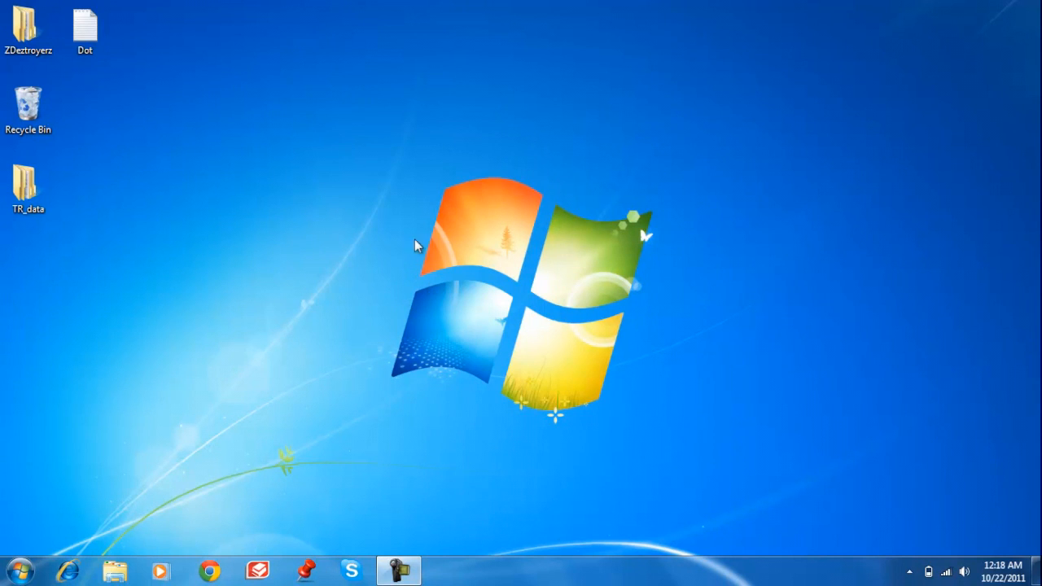
mouse_move(352, 249)
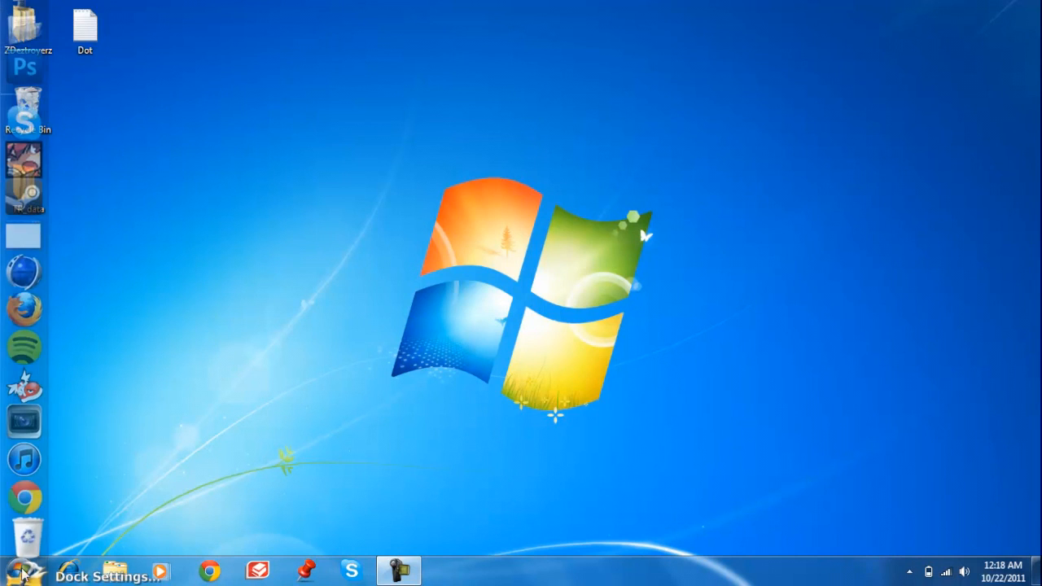
Launch Run from All Programs > Accessories and enter %temp% in its Open field
left_click(22, 570)
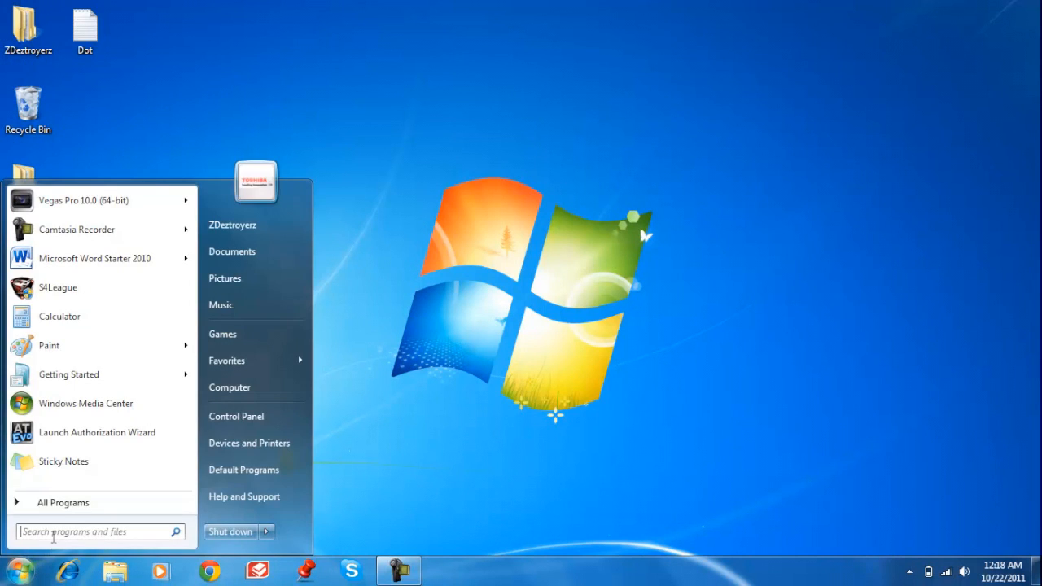
left_click(98, 532)
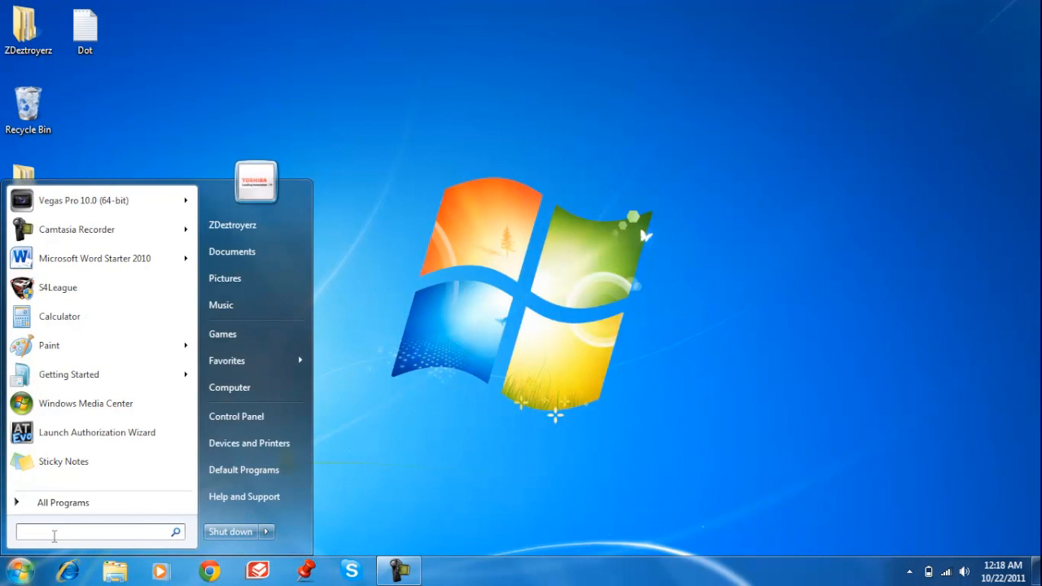
type("run")
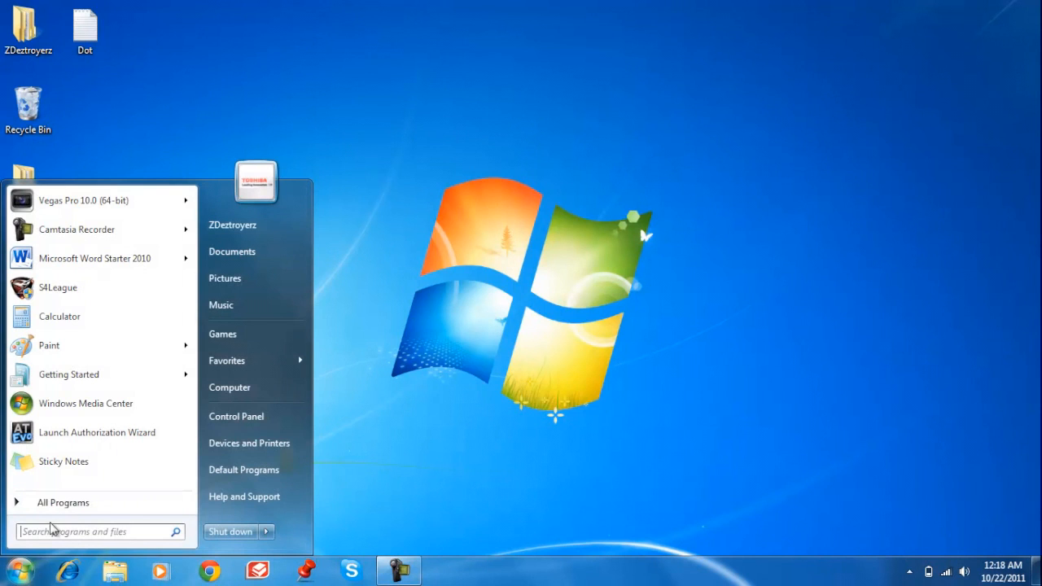
left_click(63, 502)
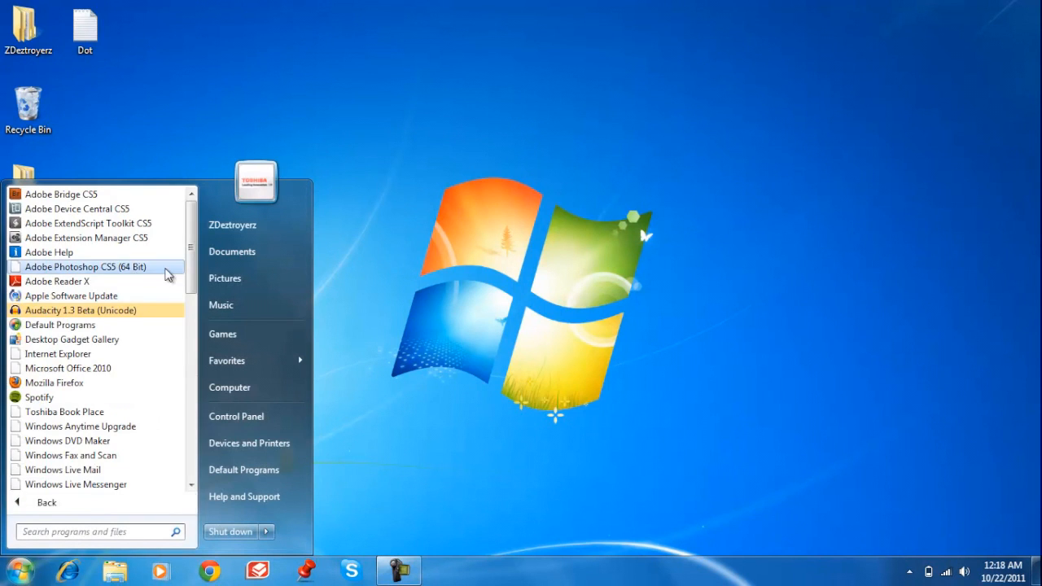
scroll("down", 3)
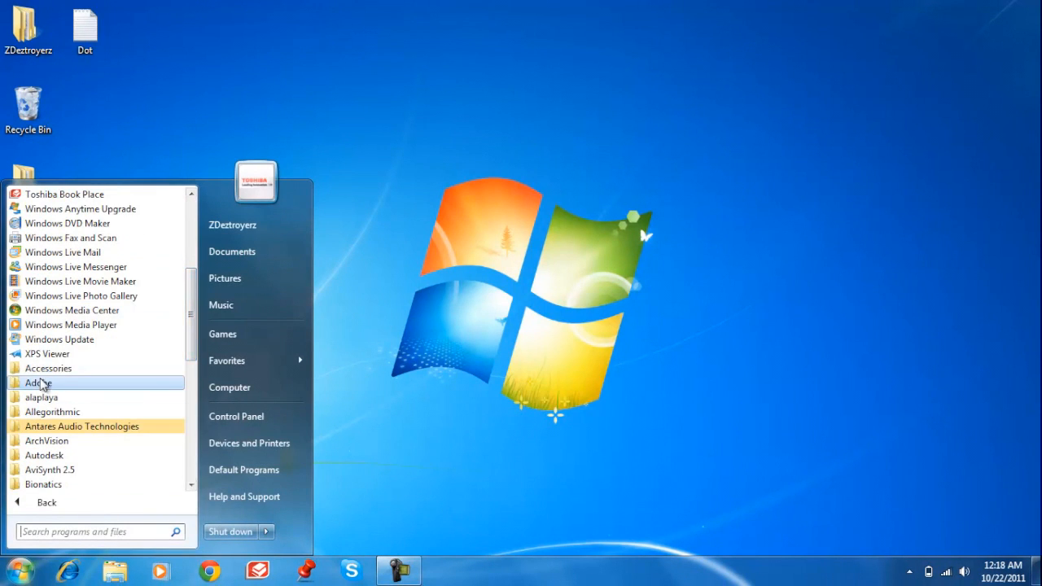
scroll("down", 3)
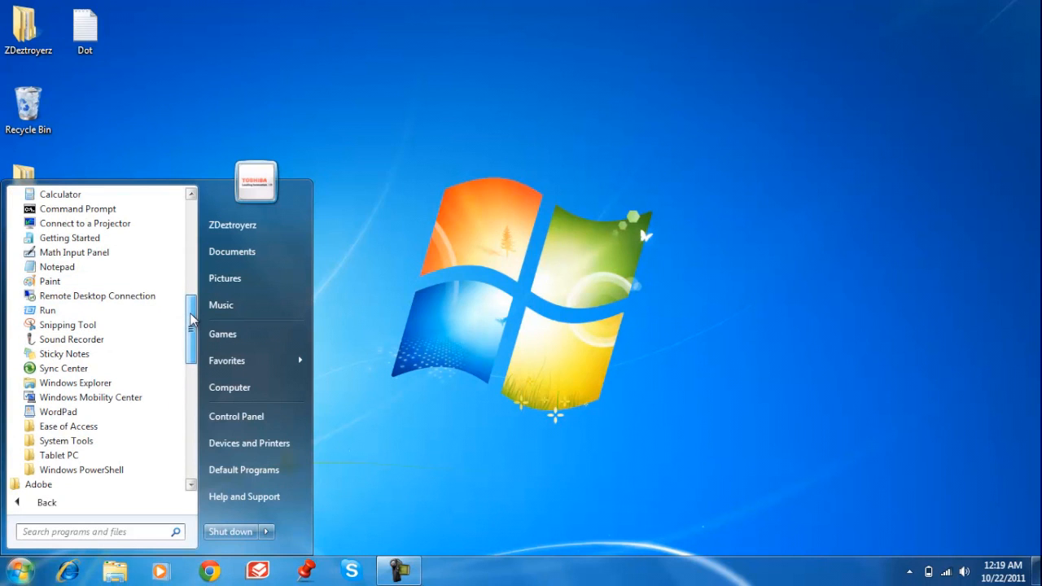
mouse_move(81, 310)
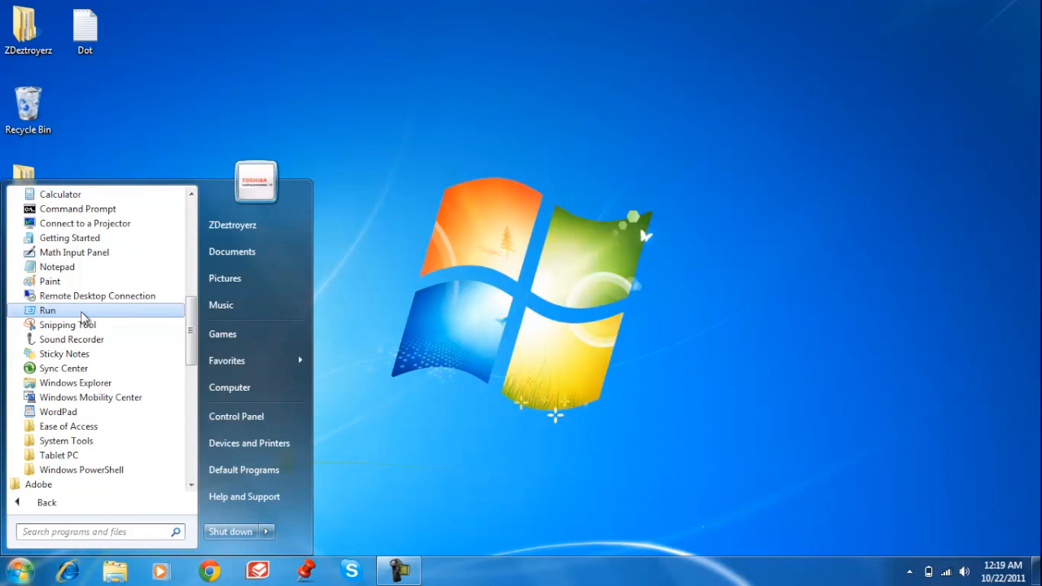
left_click(48, 310)
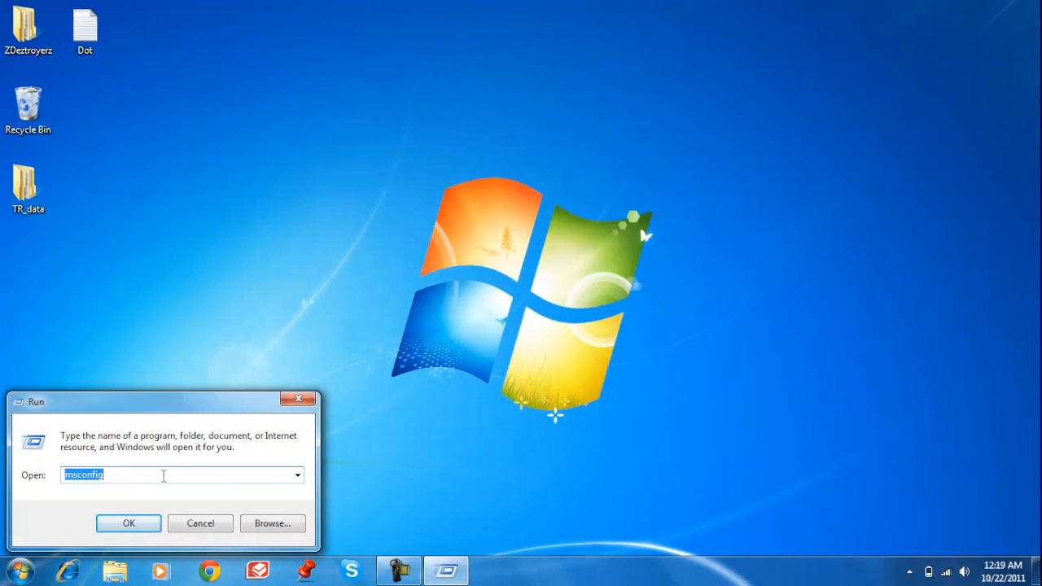
type("%temp%")
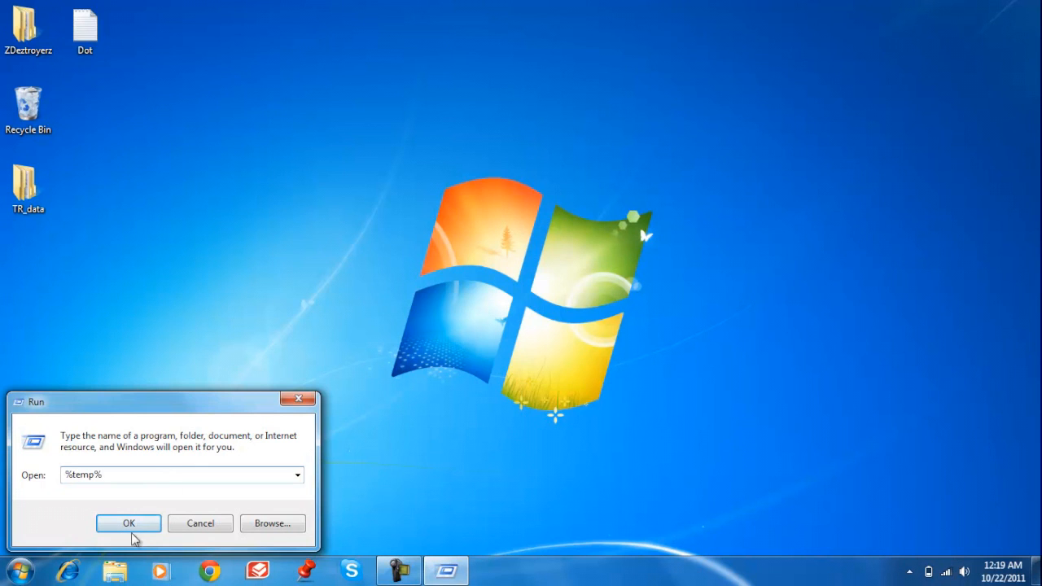
Open the Temp folder, select all 461 items and move them to the Recycle Bin
left_click(128, 523)
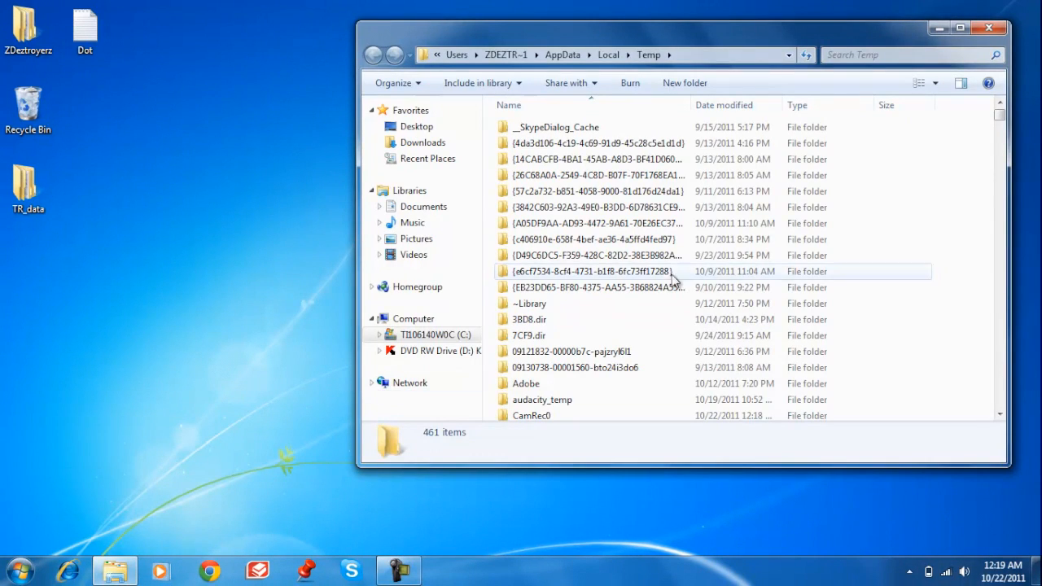
scroll("down", 3)
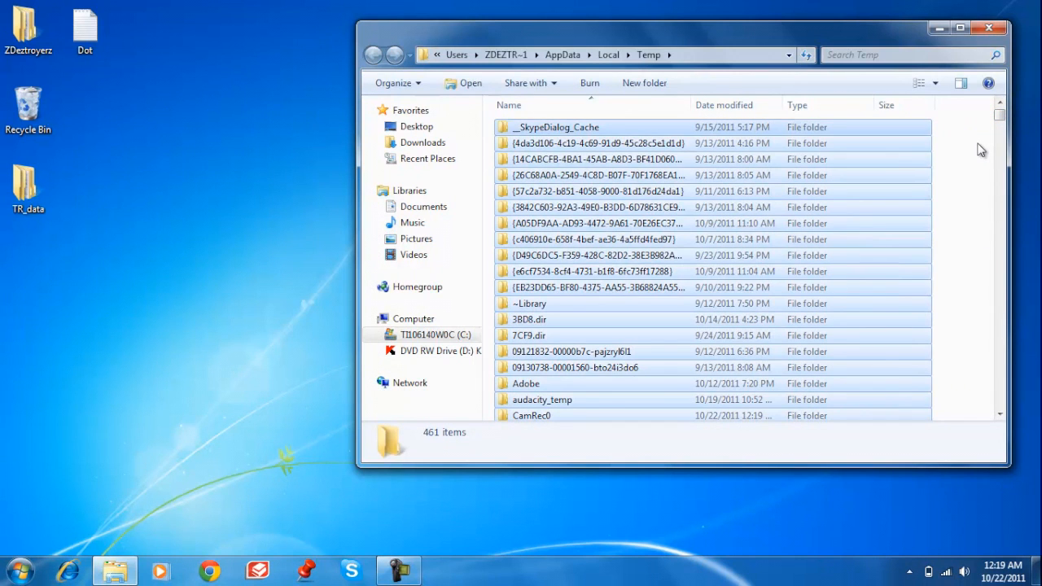
key("ctrl+a")
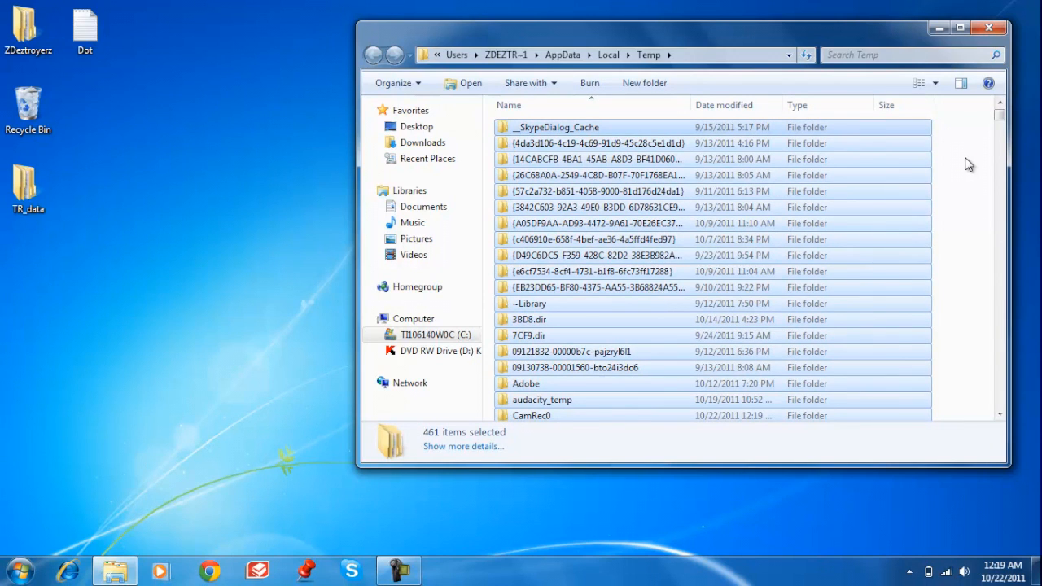
key("Delete")
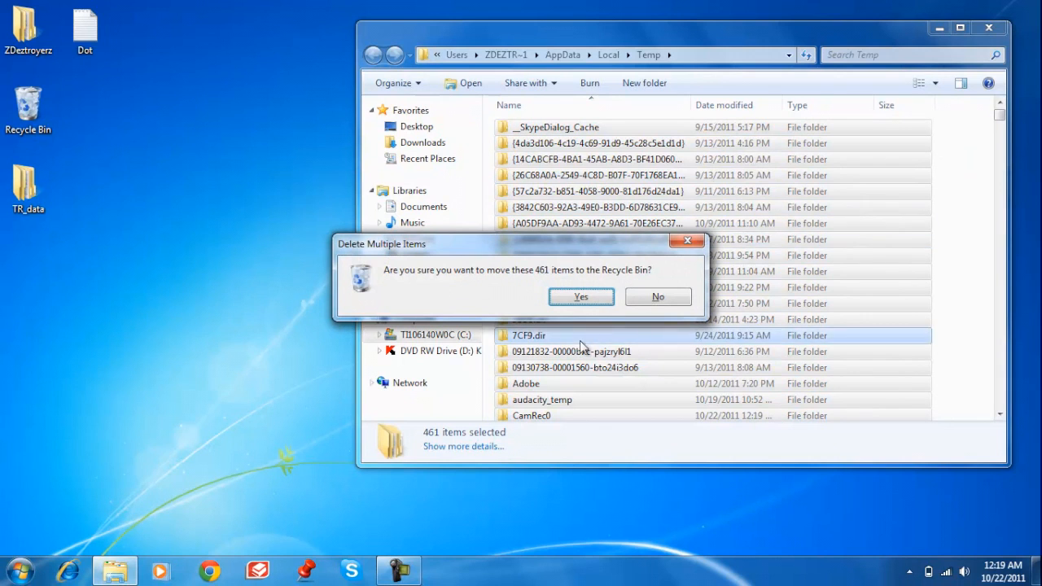
mouse_move(598, 320)
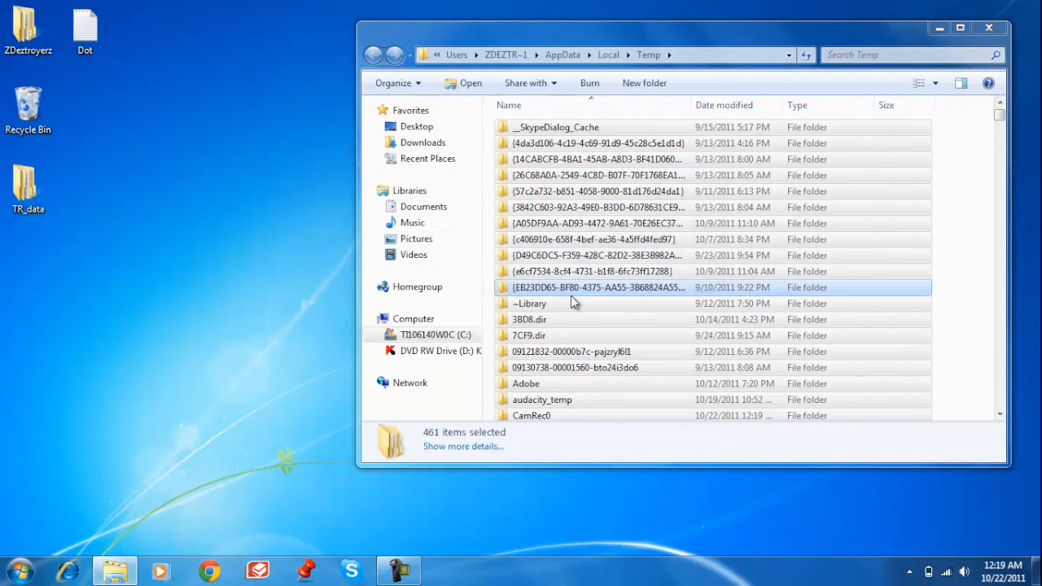
key("Delete")
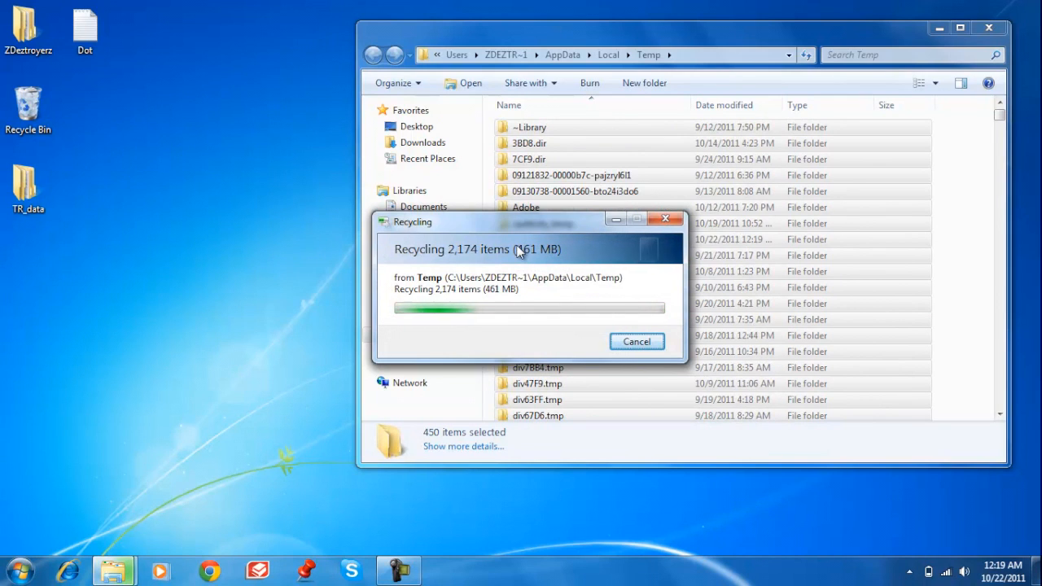
mouse_move(594, 292)
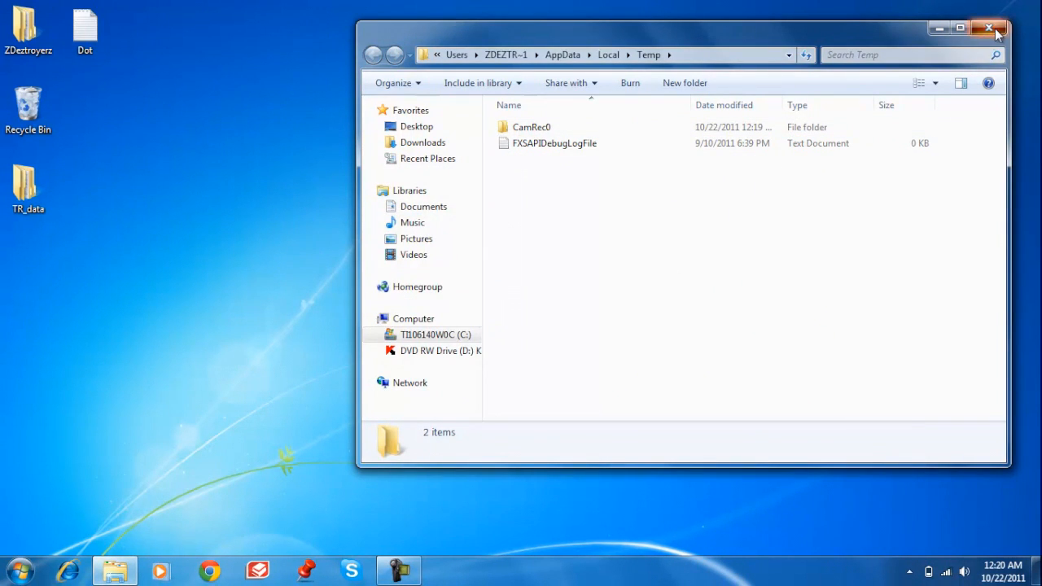
Close the Temp folder window and show All Programs in the Start menu
left_click(990, 27)
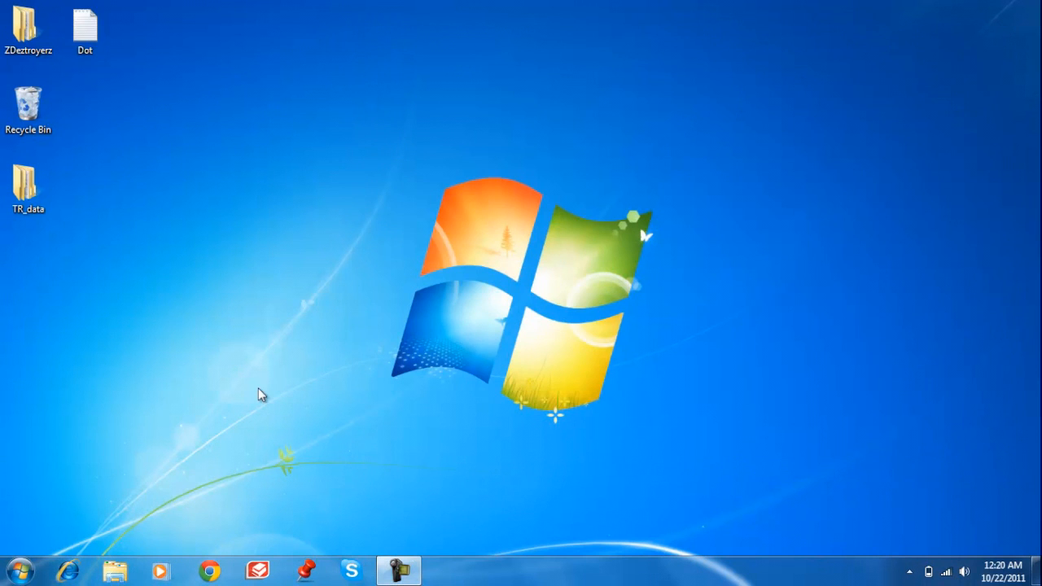
left_click(20, 570)
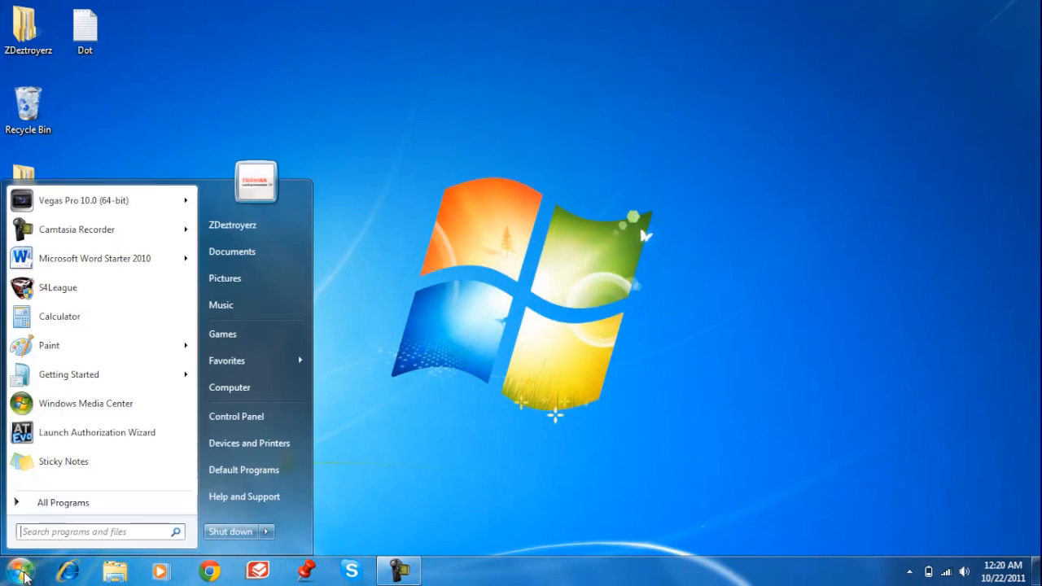
left_click(63, 503)
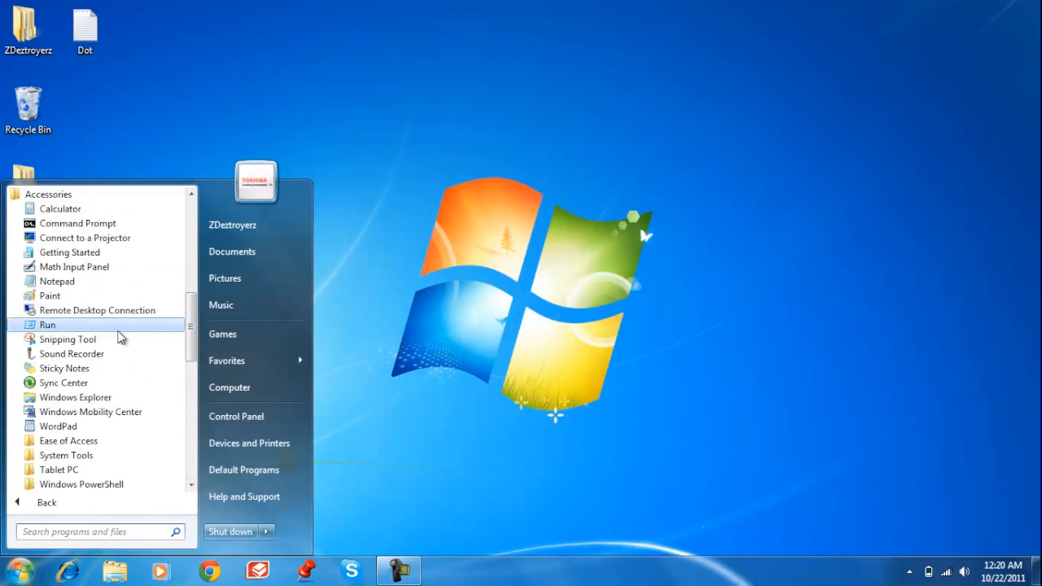
mouse_move(69, 440)
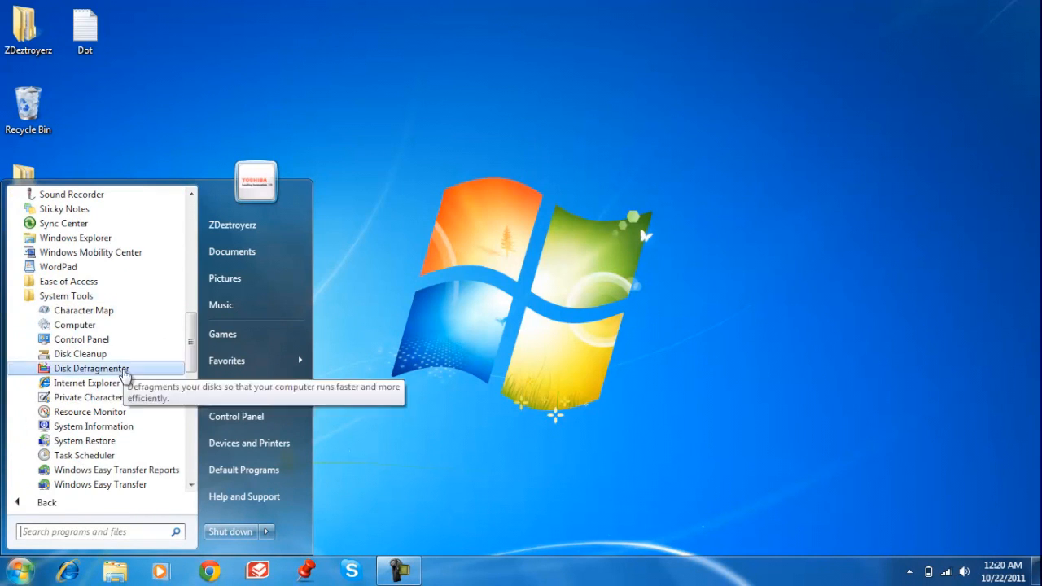
mouse_move(67, 296)
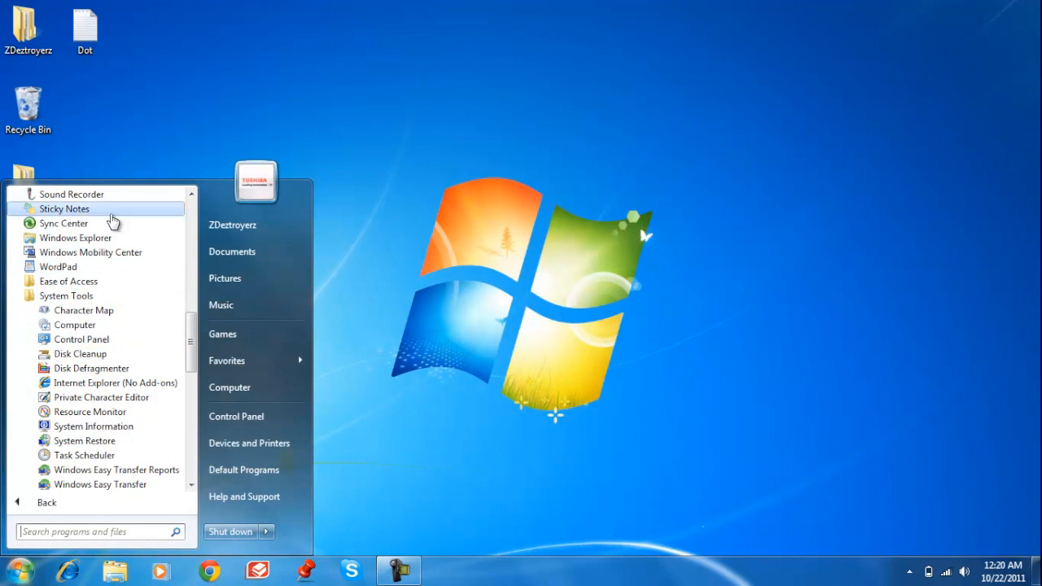
mouse_move(80, 353)
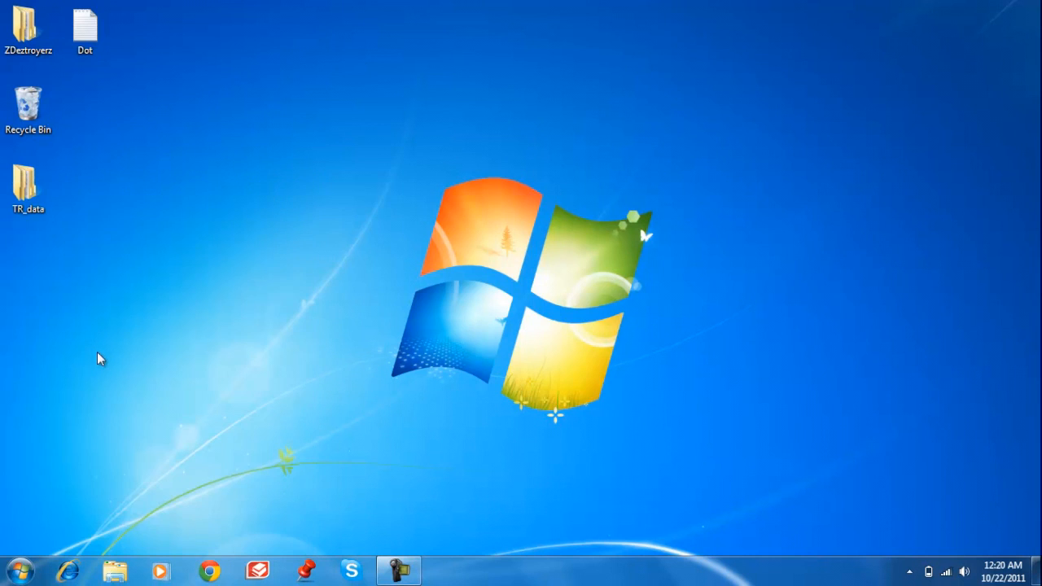
mouse_move(468, 265)
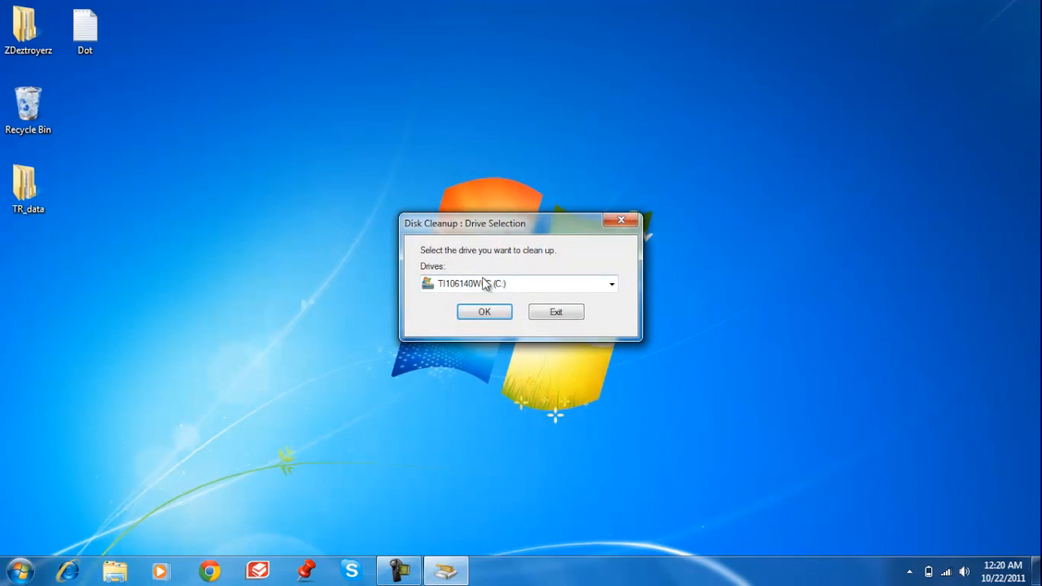
Choose drive C: in Disk Cleanup's Drive Selection dialog and confirm the scan
left_click(517, 283)
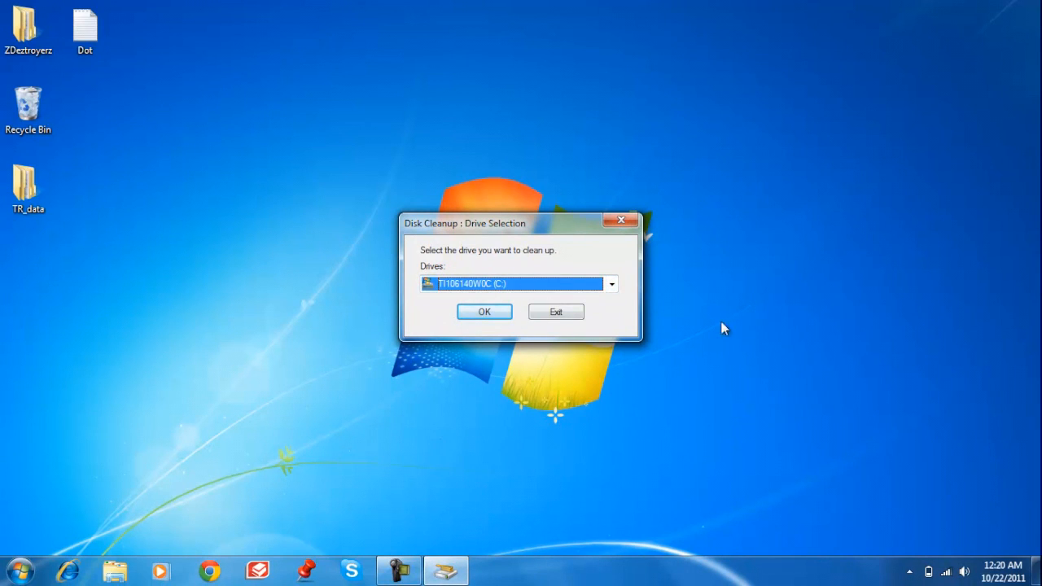
left_click(612, 283)
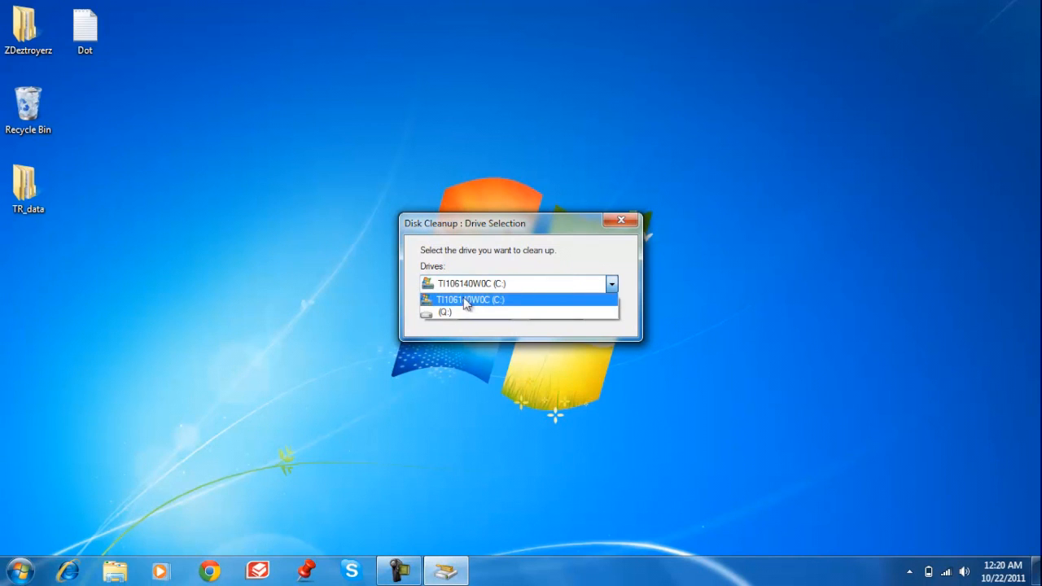
left_click(469, 299)
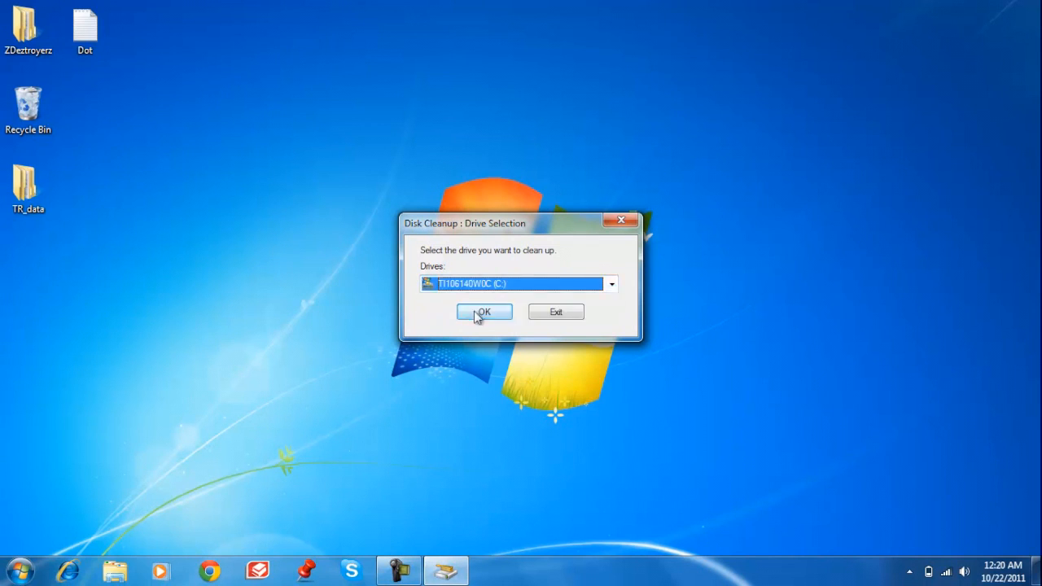
left_click(484, 312)
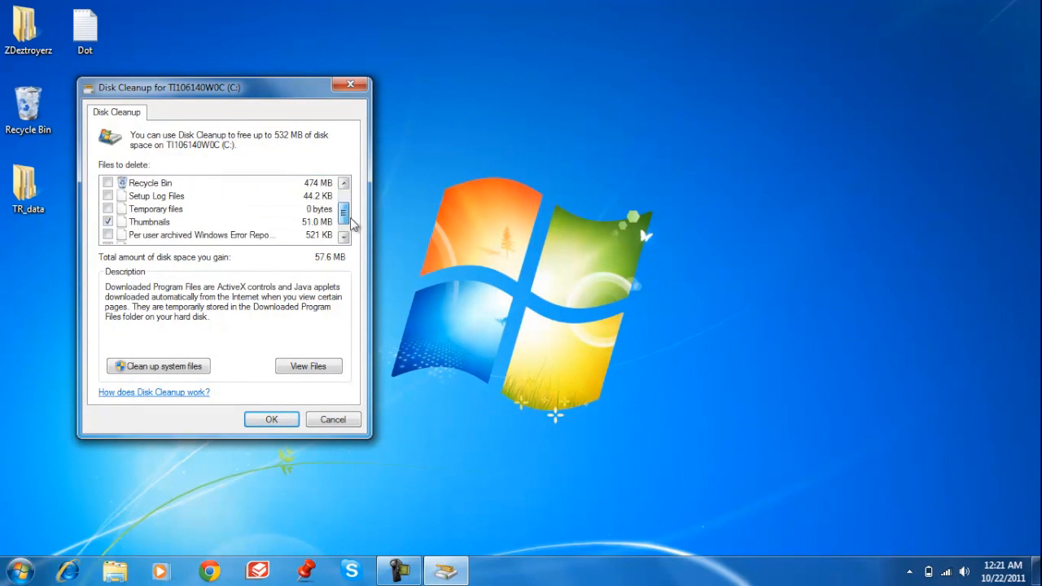
Check Recycle Bin, Setup Log Files, Temporary files and other categories, then delete 532 MB
left_click(344, 221)
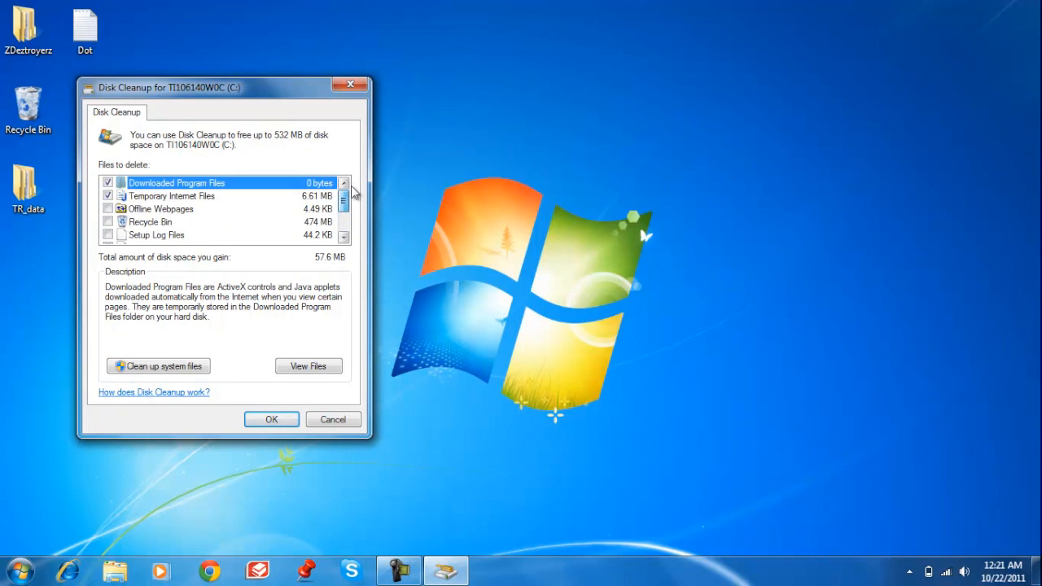
scroll("down", 3)
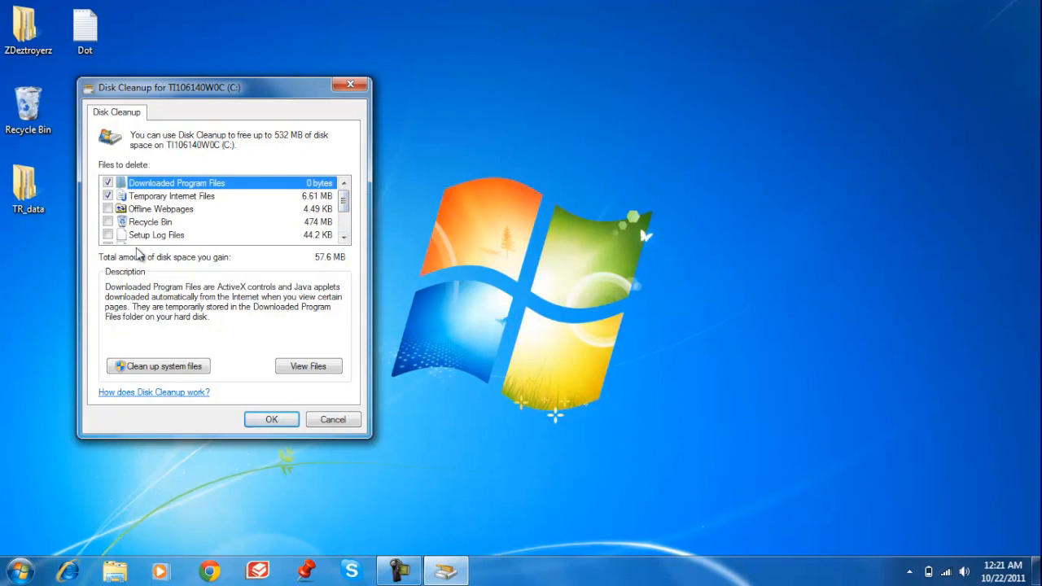
left_click(108, 209)
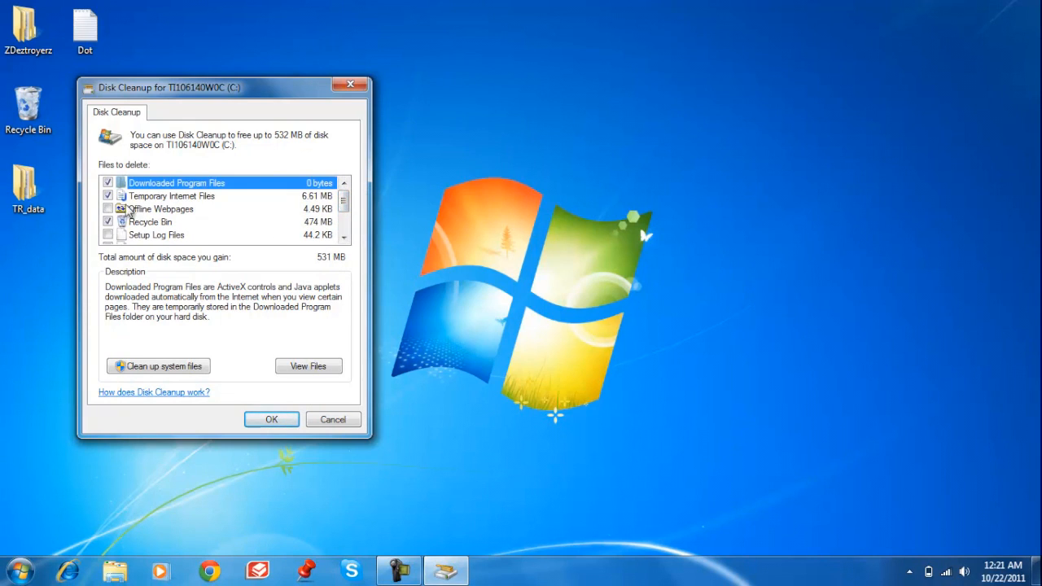
mouse_move(193, 229)
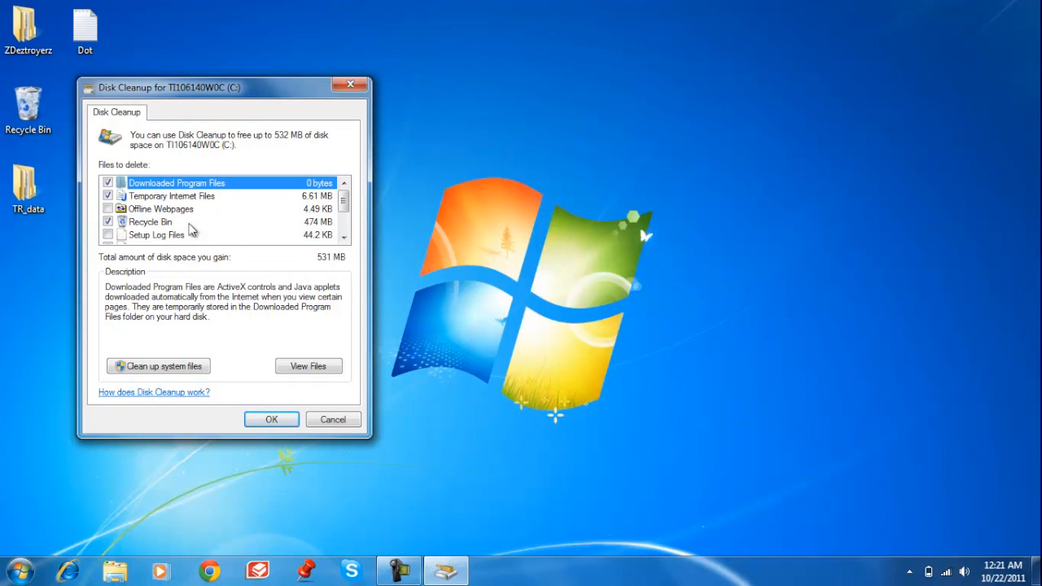
left_click(109, 208)
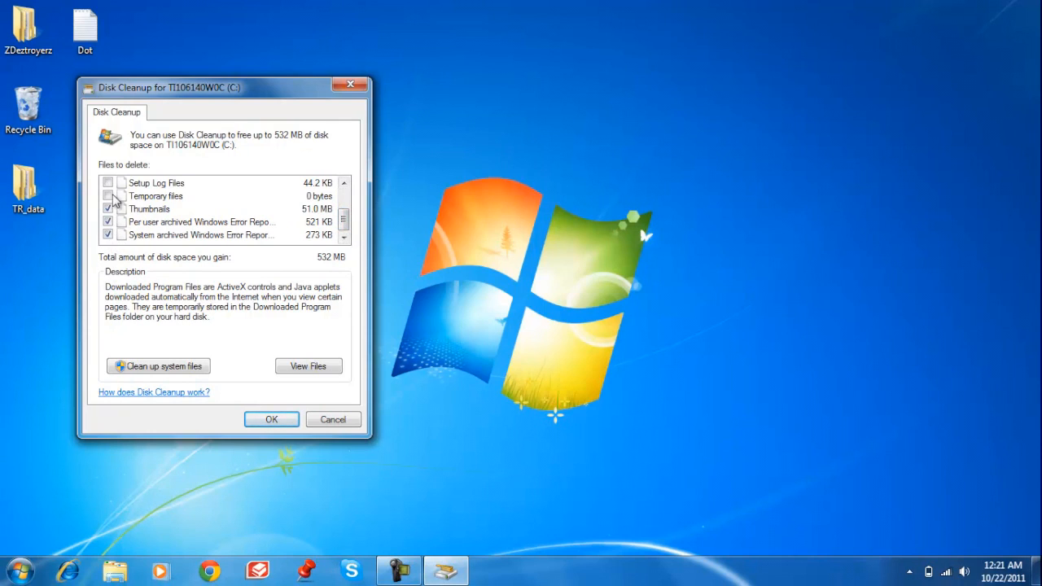
left_click(108, 195)
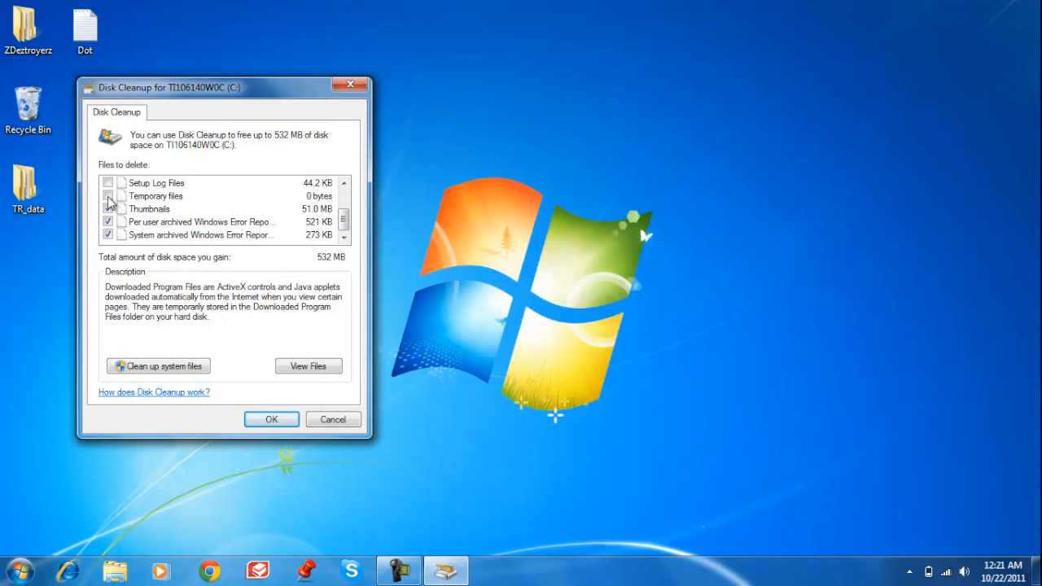
left_click(109, 208)
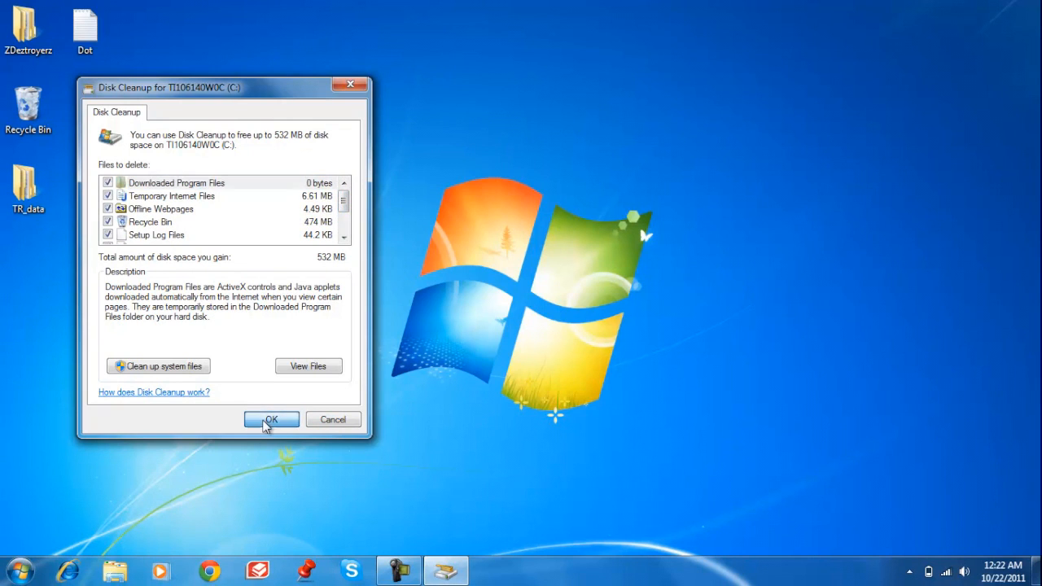
left_click(271, 419)
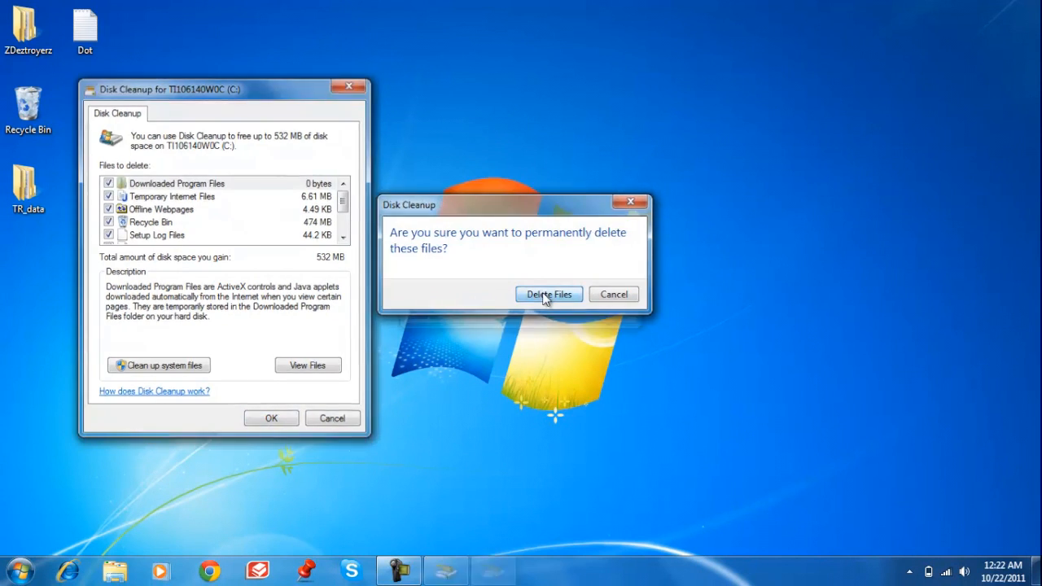
left_click(549, 295)
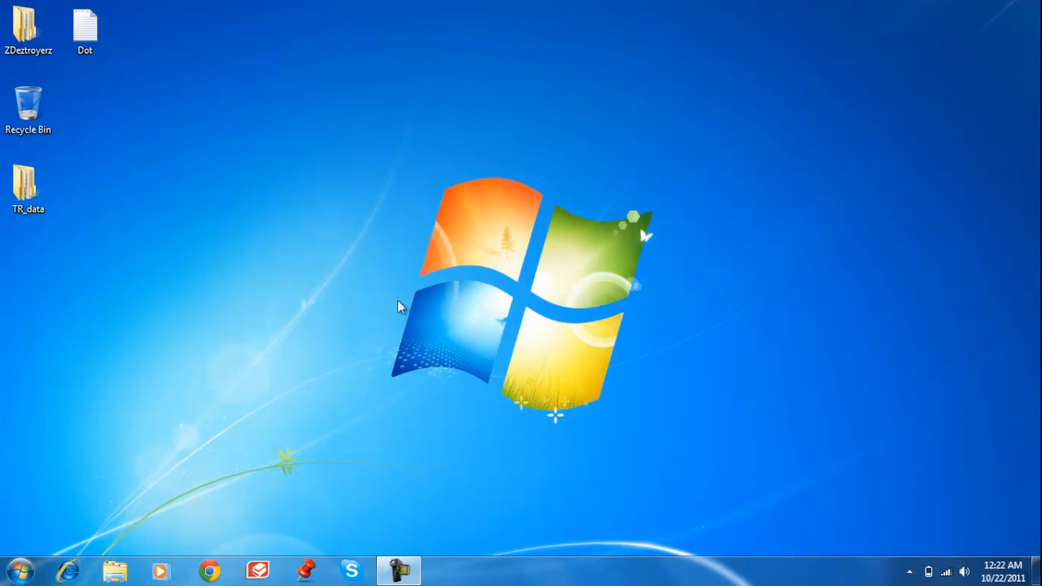
Expand Accessories and System Tools under All Programs to reveal Disk Defragmenter
left_click(15, 569)
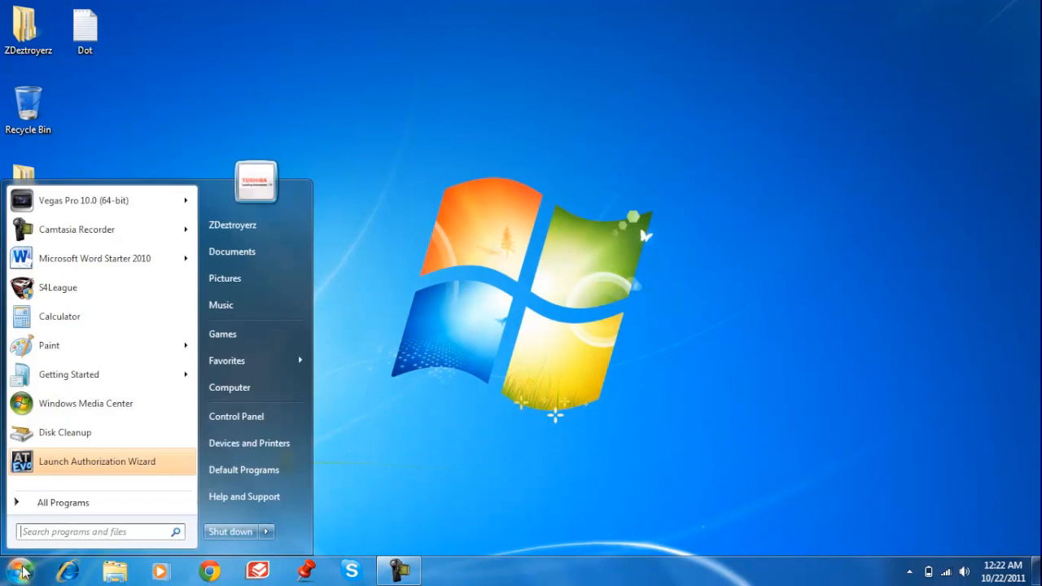
left_click(63, 502)
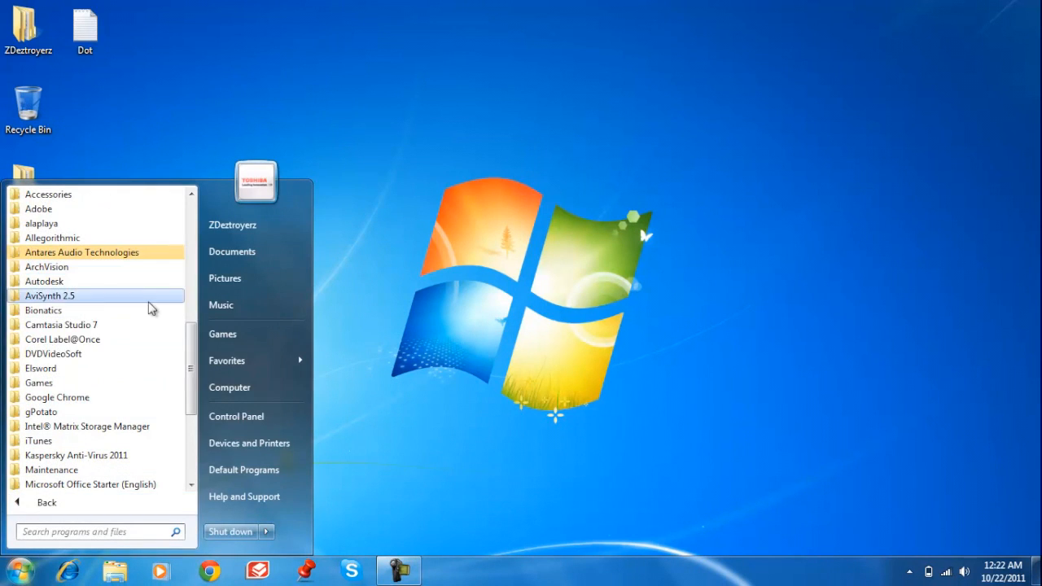
left_click(49, 193)
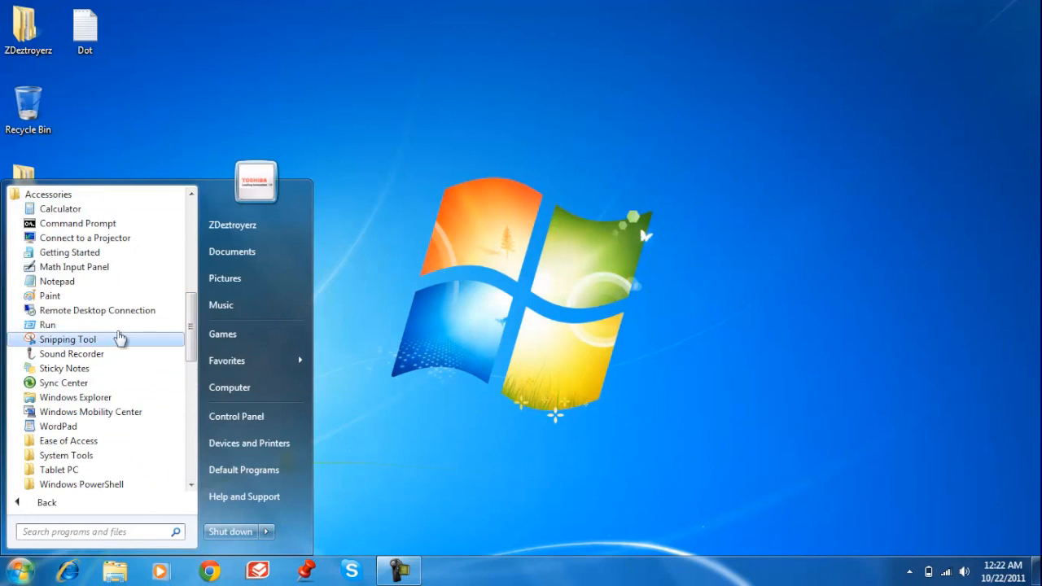
mouse_move(65, 368)
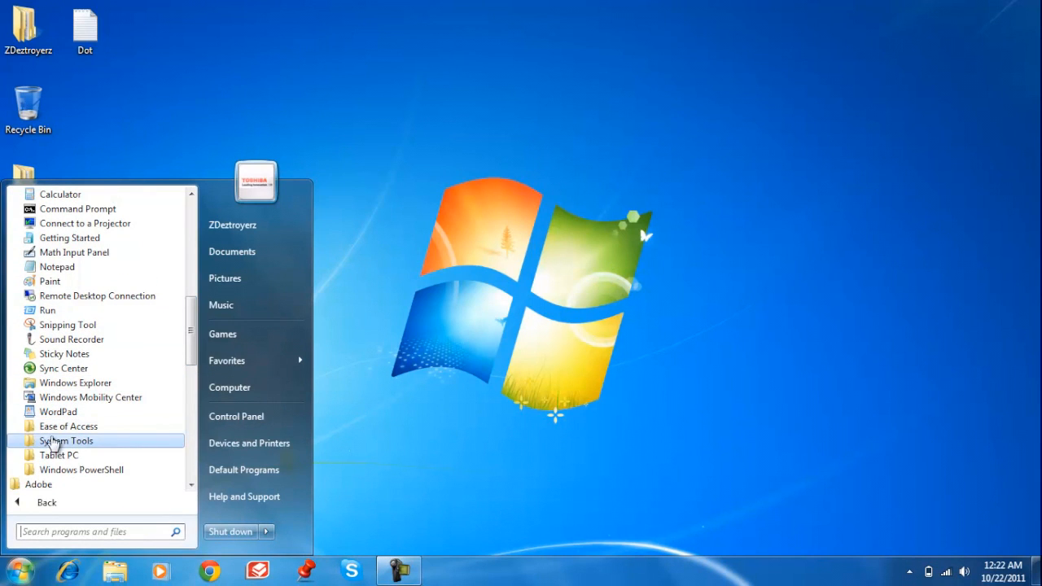
left_click(67, 440)
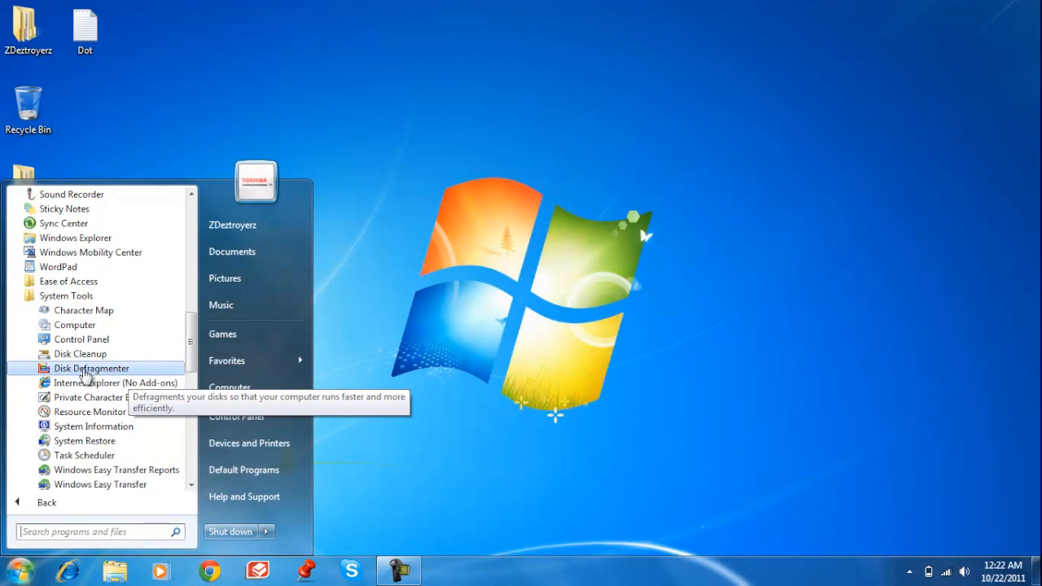
Launch Disk Defragmenter, start defragmenting drive C:, and close its window
left_click(91, 368)
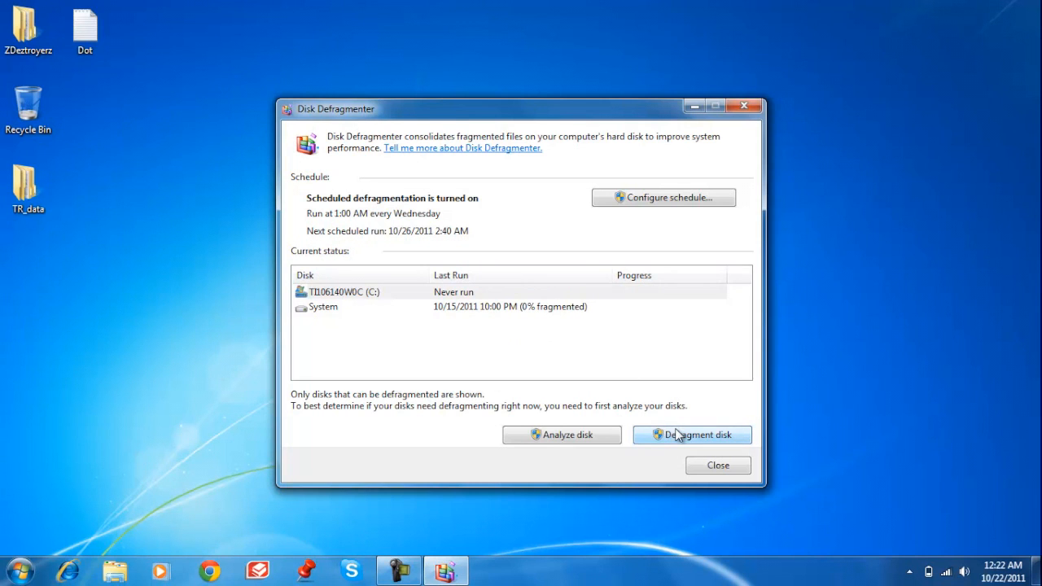
left_click(692, 434)
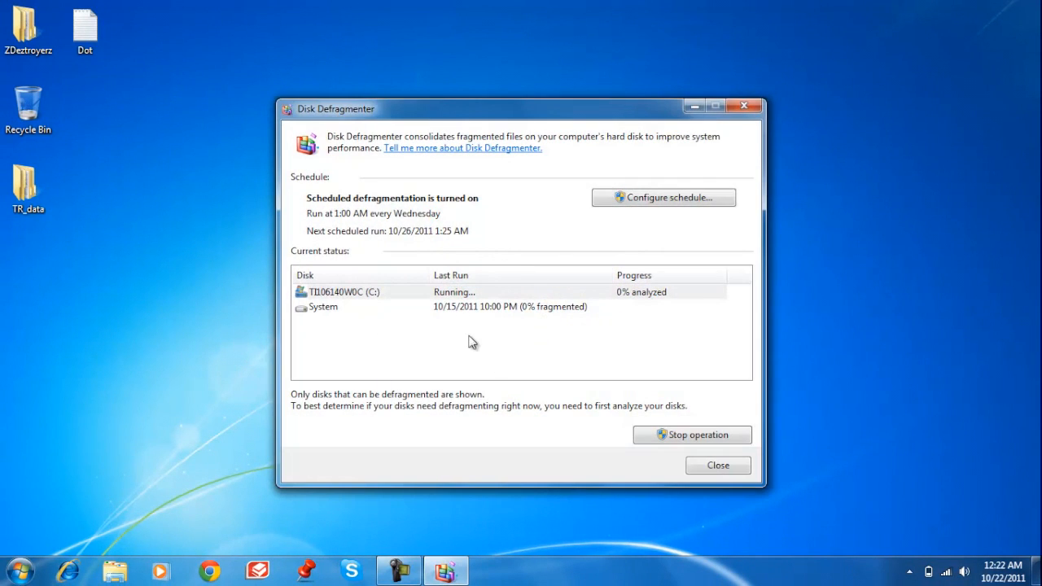
mouse_move(587, 308)
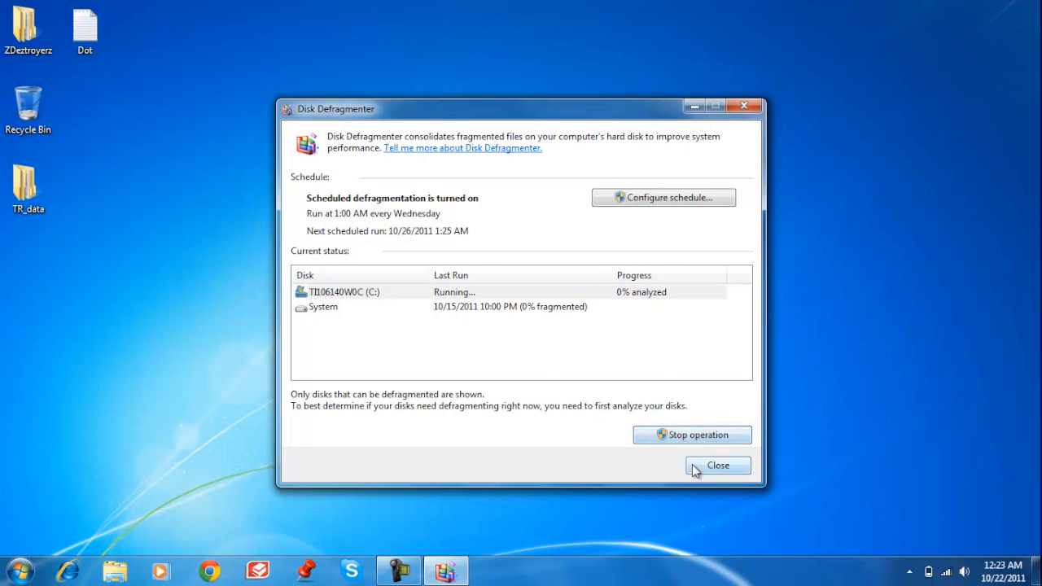
mouse_move(614, 246)
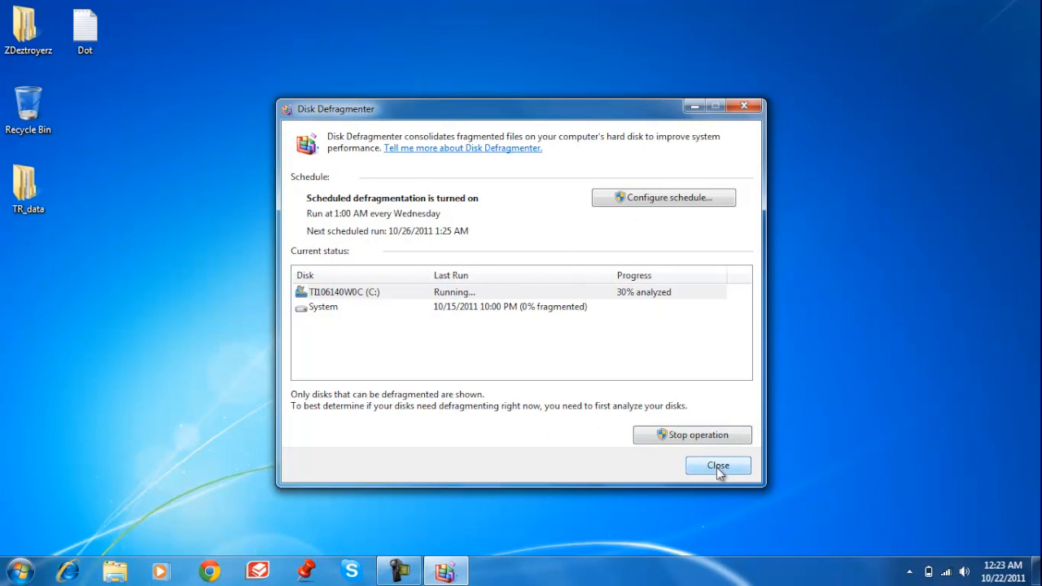
left_click(718, 465)
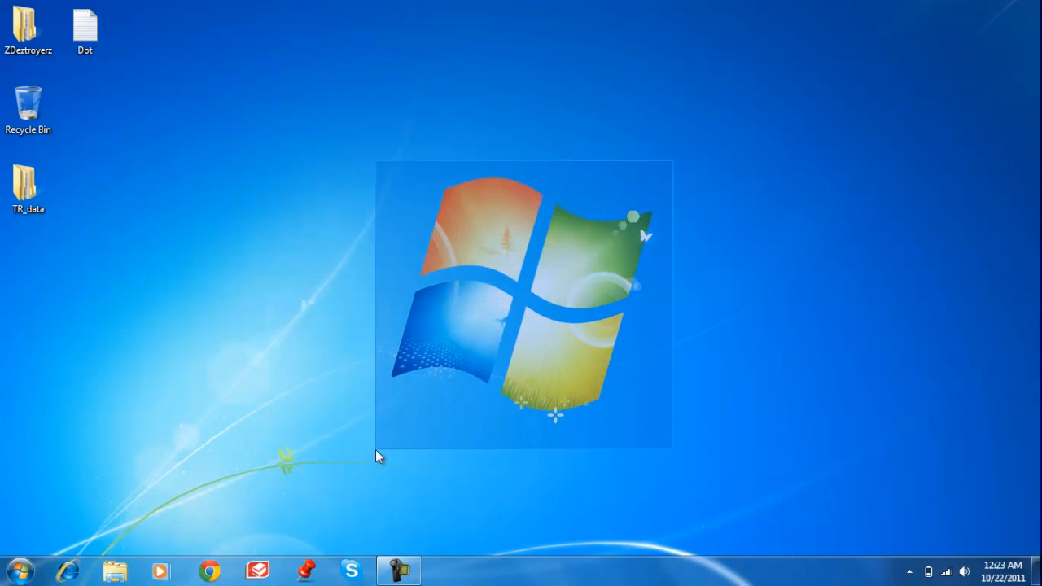
Reopen the Run dialog and replace %temp% with msconfig in its Open field
left_click(20, 569)
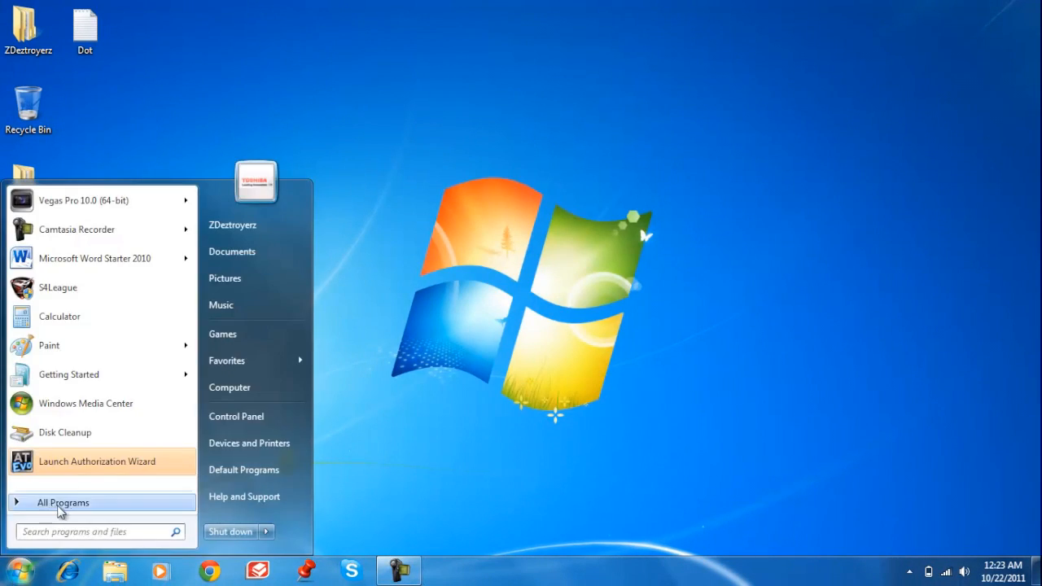
left_click(63, 503)
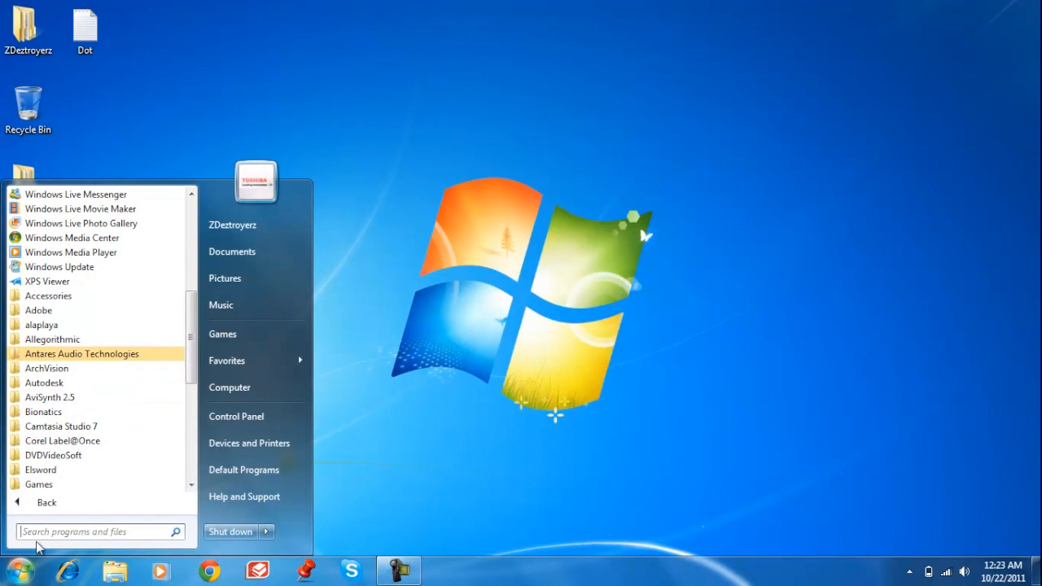
left_click(48, 295)
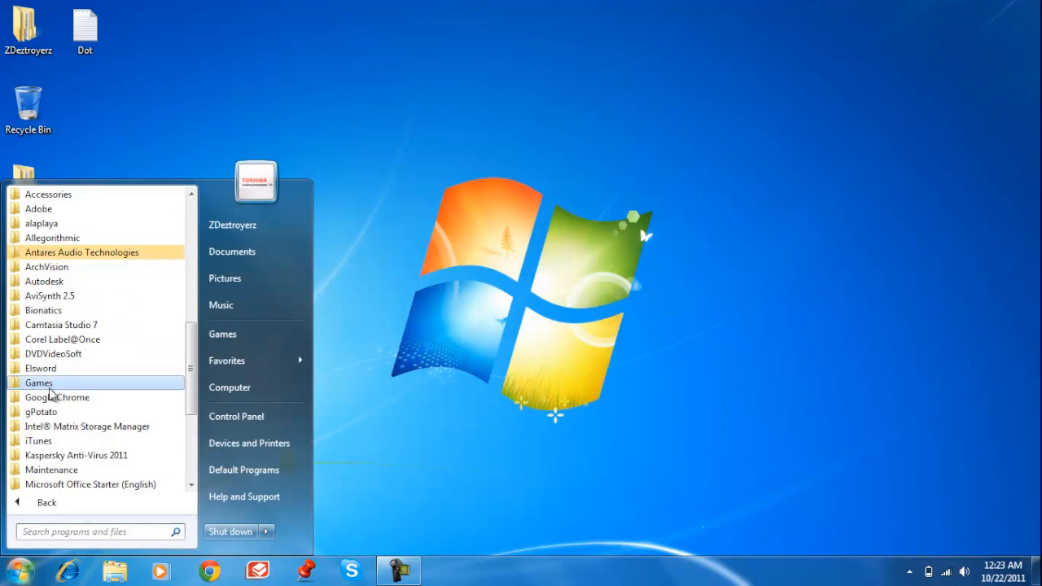
type("run")
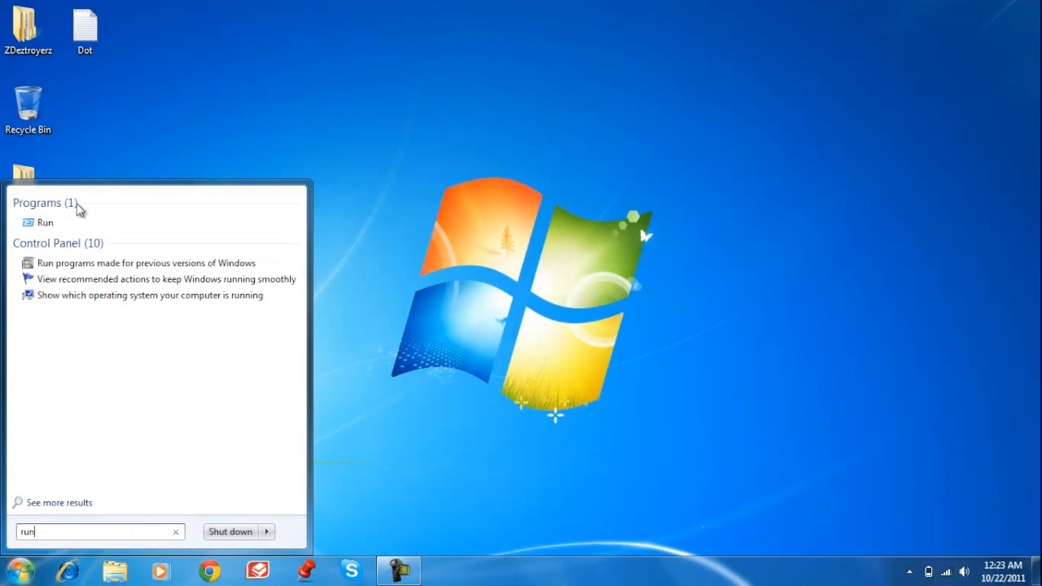
left_click(45, 222)
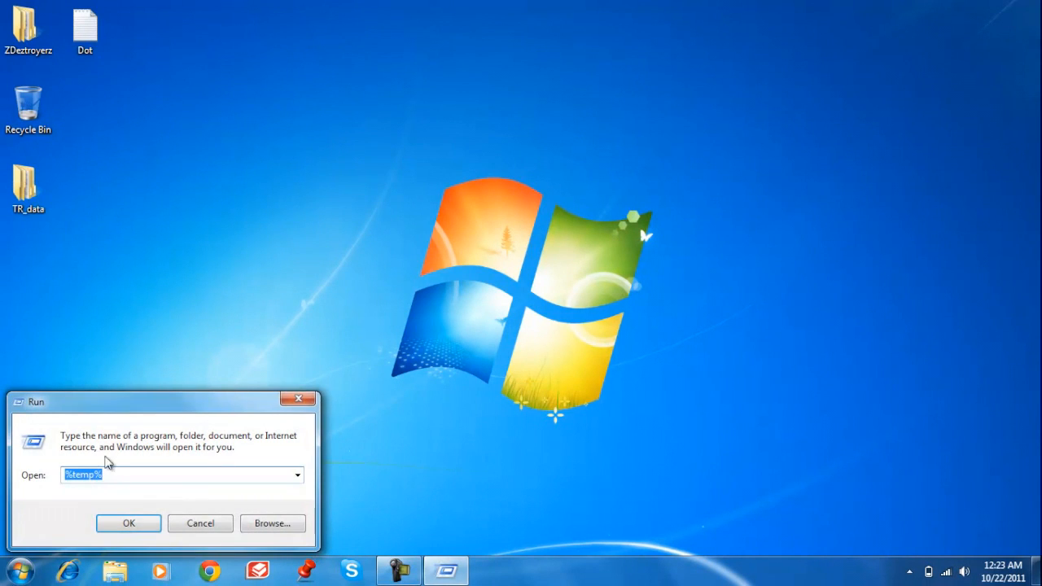
type("msconfig")
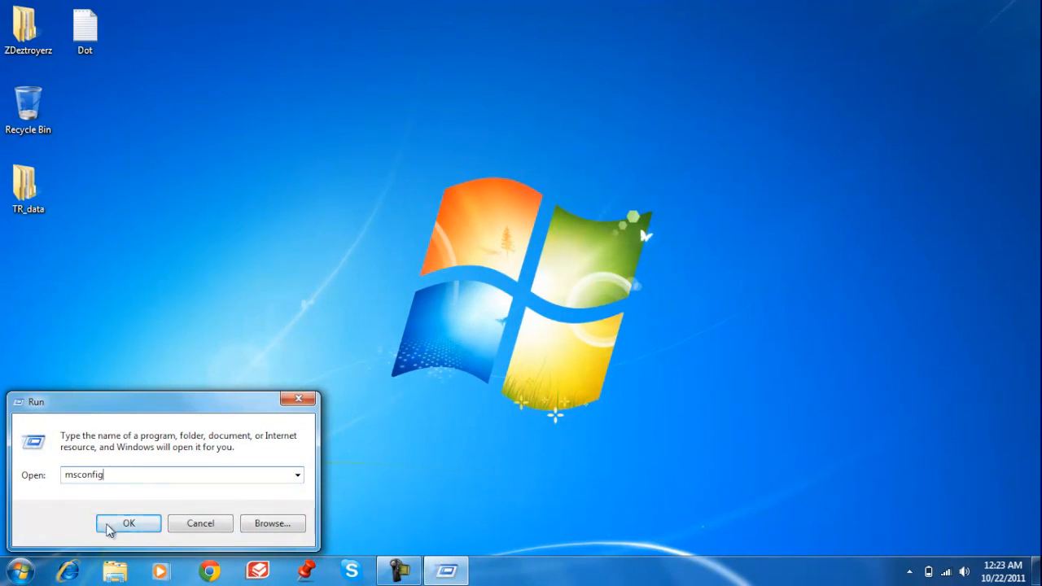
Run msconfig, uncheck a startup program like Steam, save, and exit without restarting
left_click(128, 523)
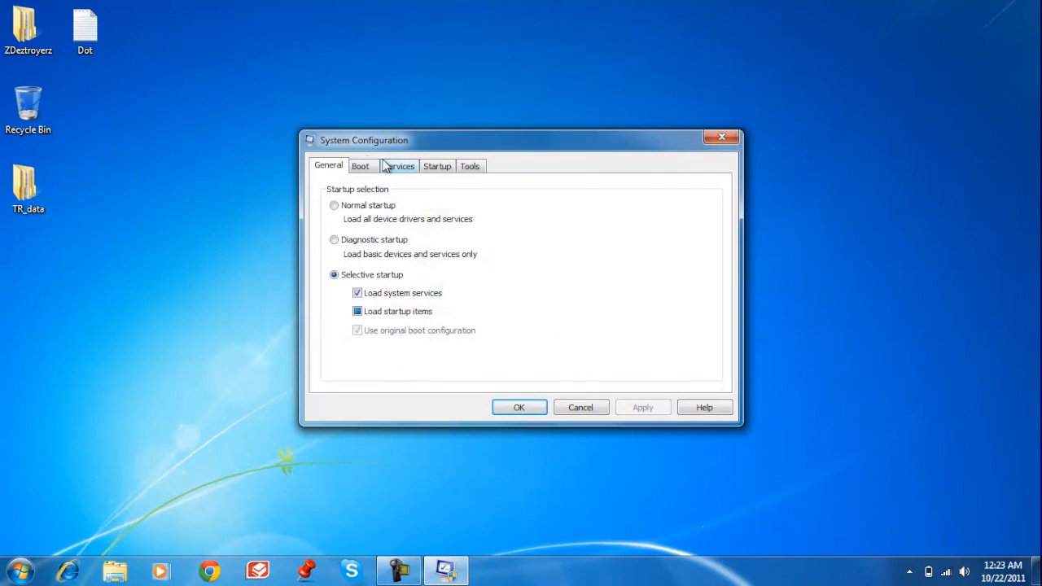
left_click(470, 165)
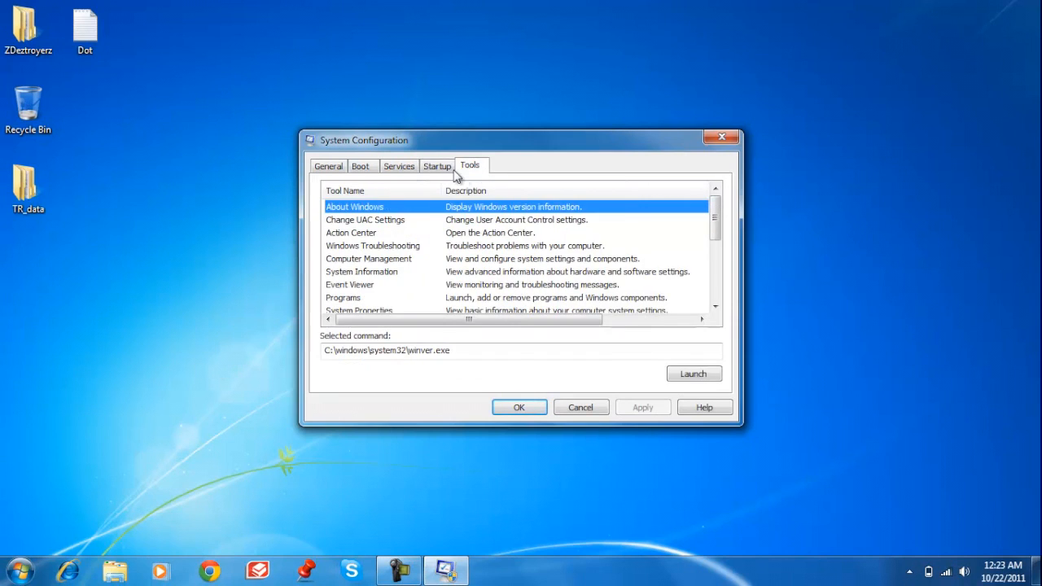
left_click(399, 166)
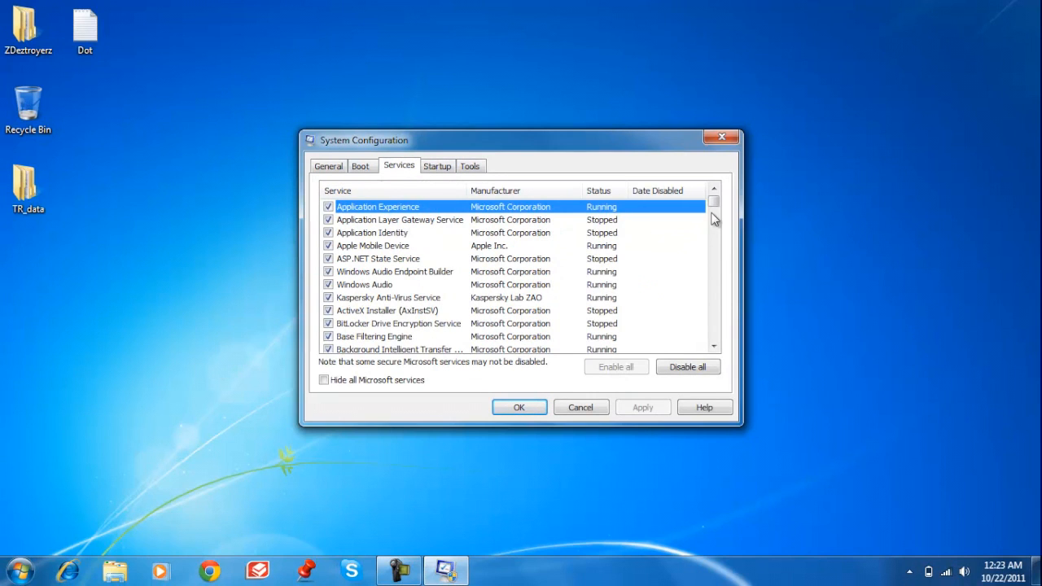
left_click(437, 165)
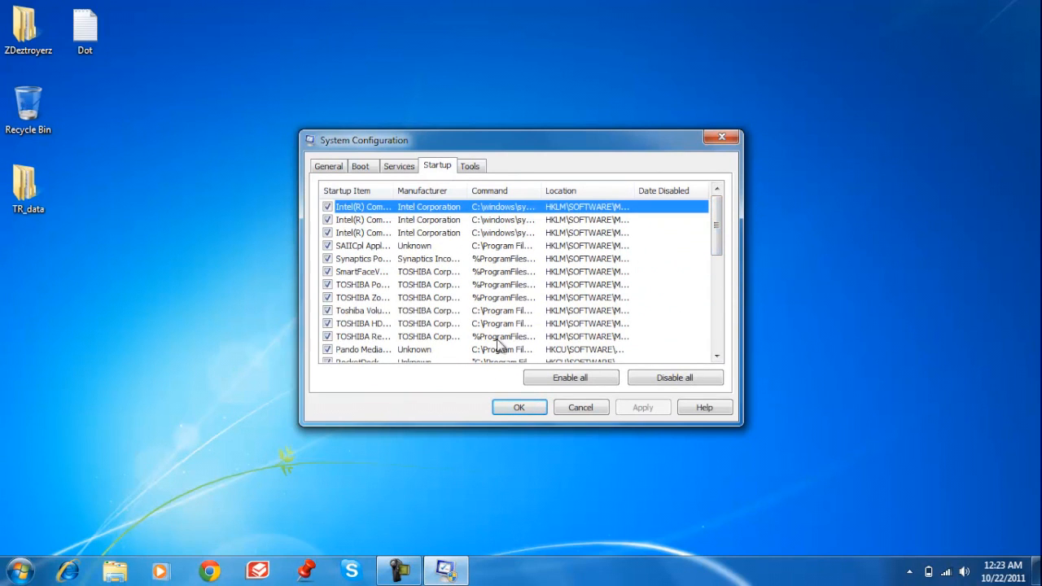
mouse_move(399, 289)
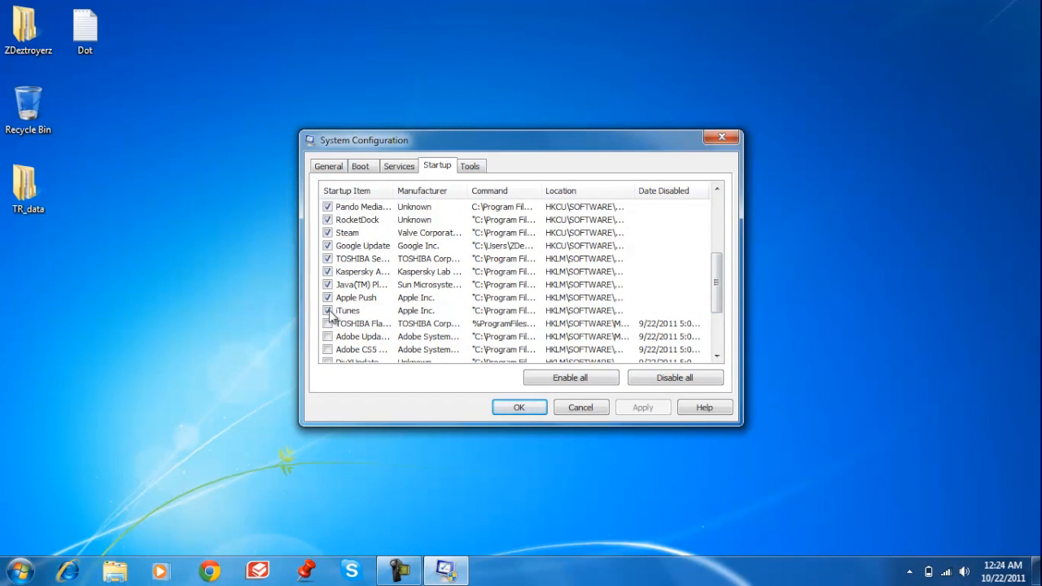
left_click(328, 310)
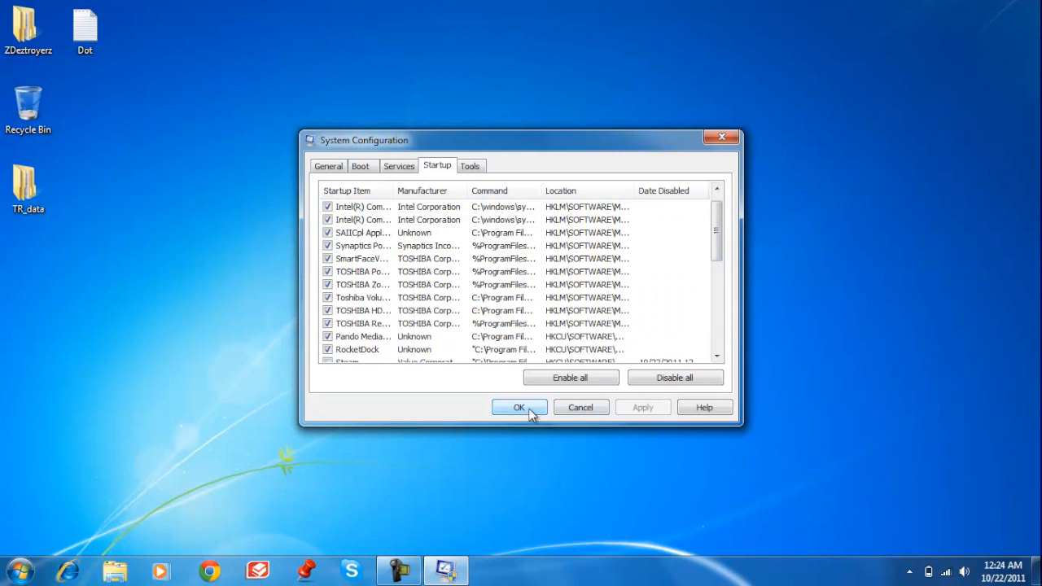
left_click(518, 407)
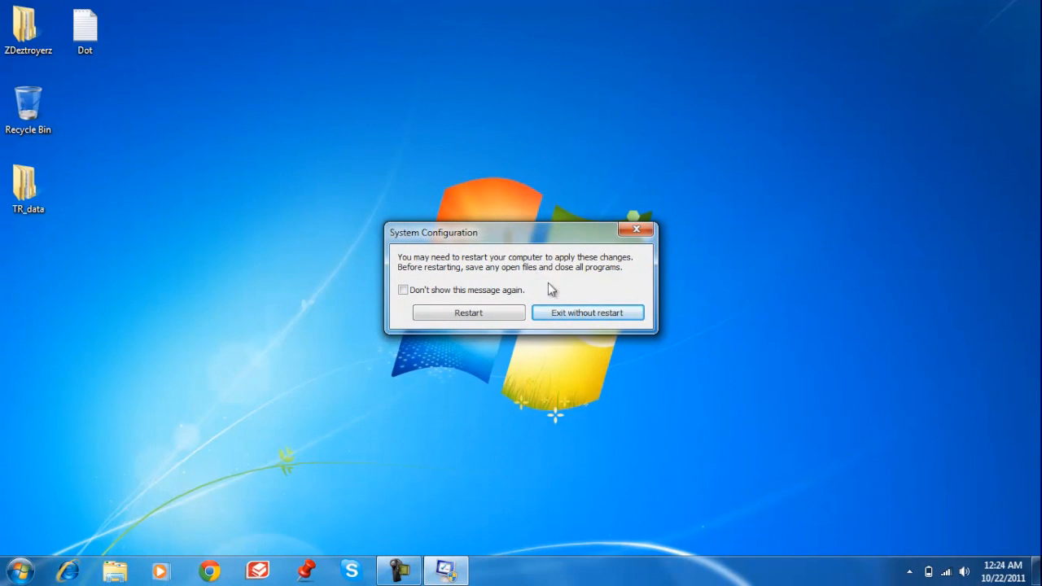
left_click(588, 313)
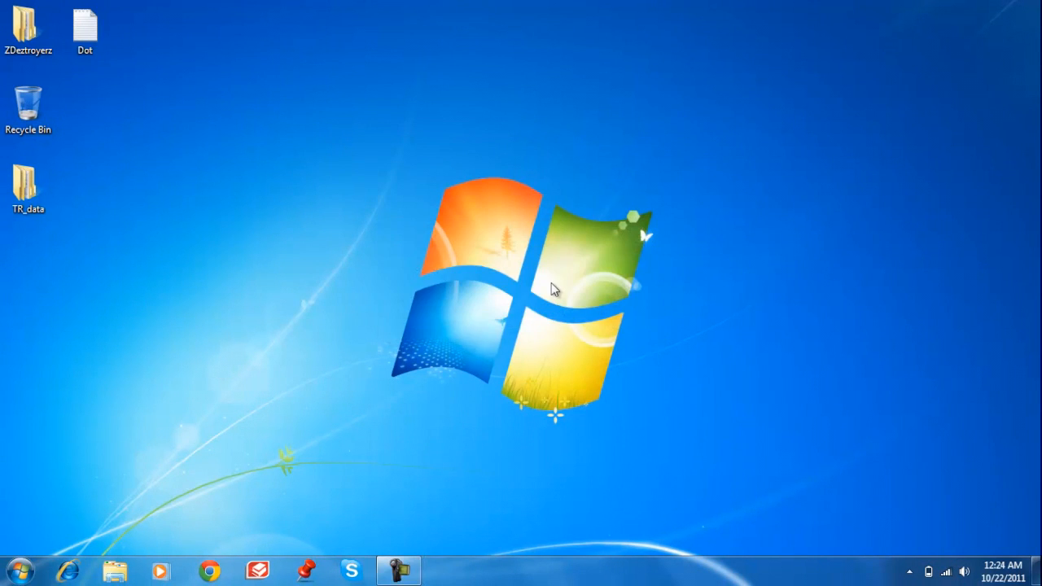
mouse_move(163, 570)
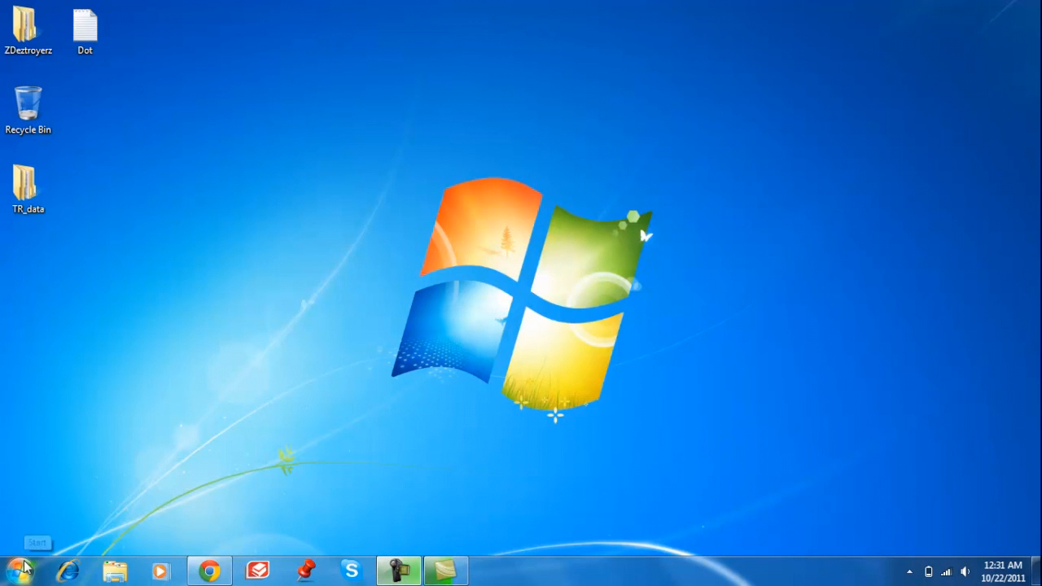
mouse_move(246, 419)
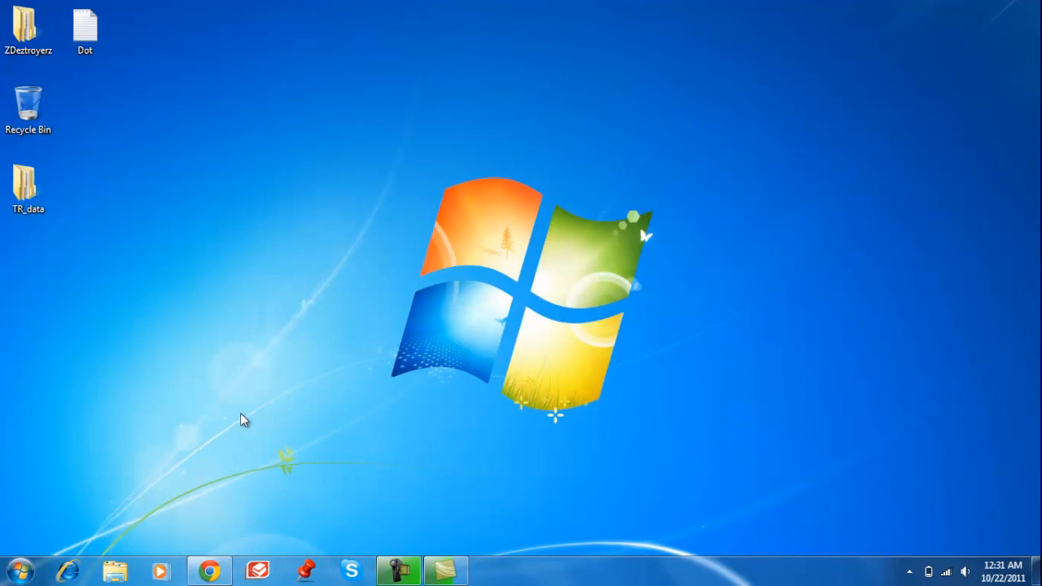
left_click(493, 569)
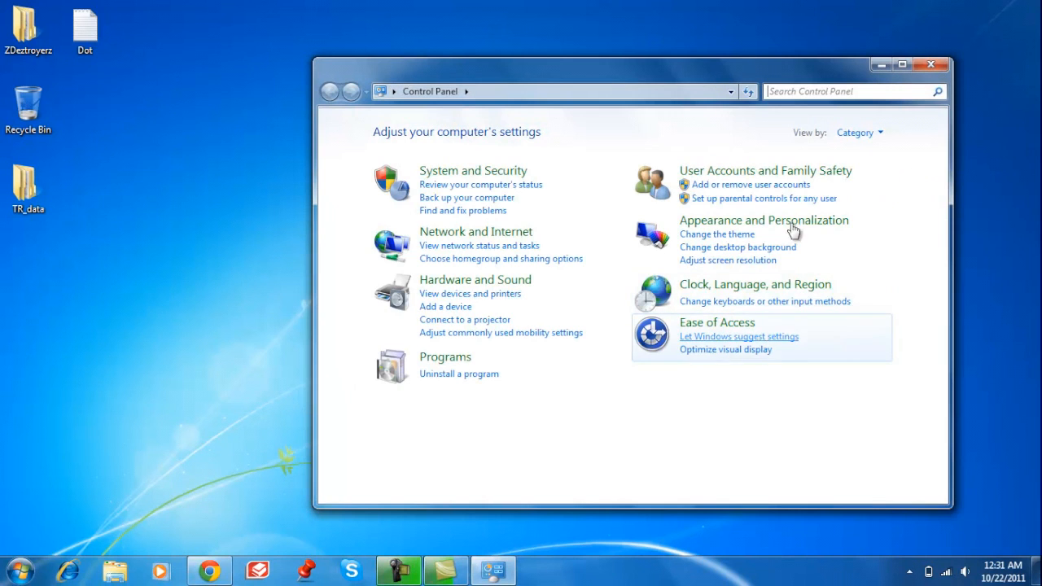
mouse_move(466, 394)
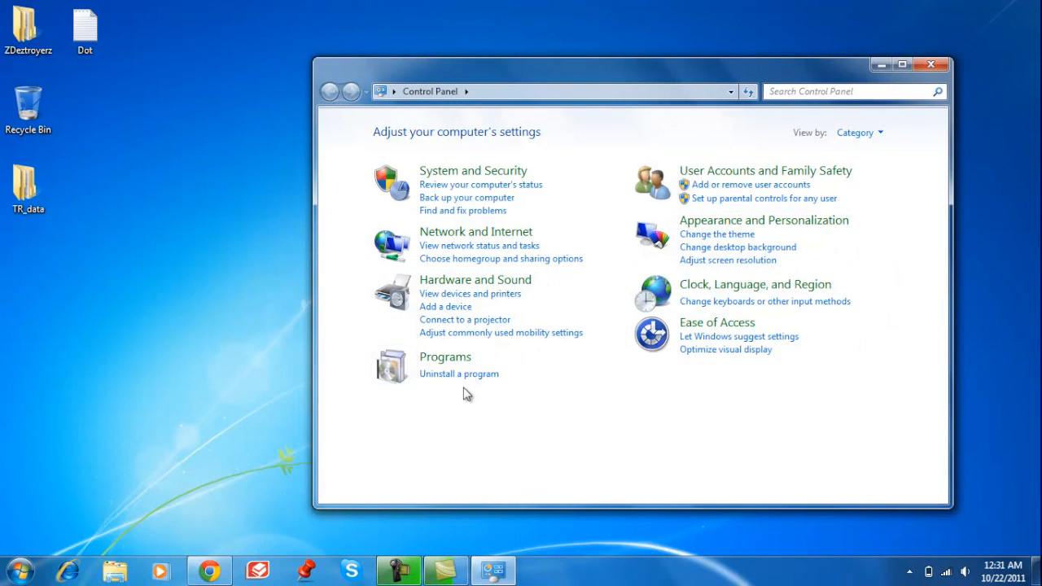
left_click(458, 374)
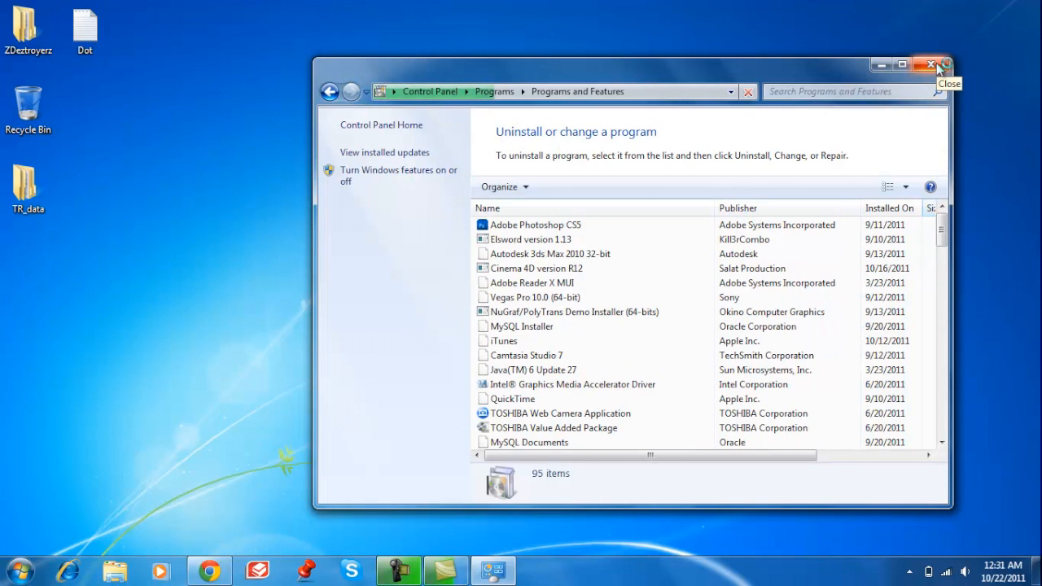
left_click(933, 65)
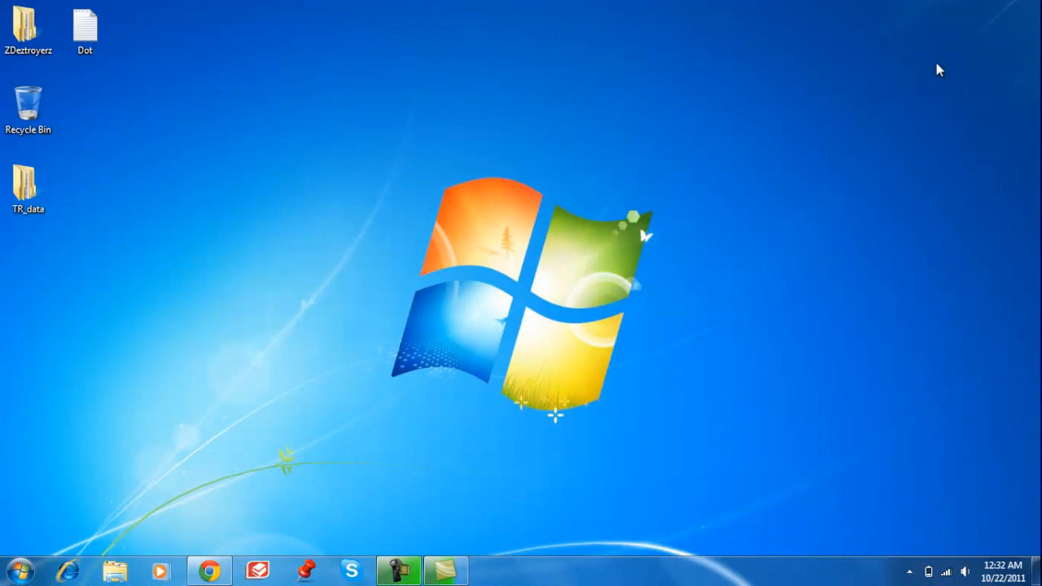
Open Computer's System properties from Start, then Advanced system settings
left_click(18, 569)
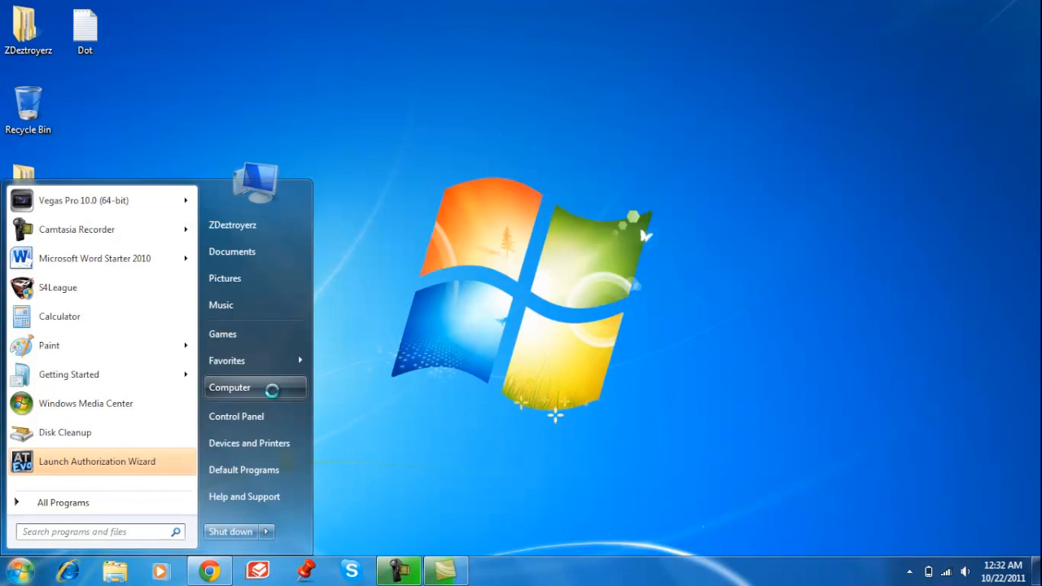
mouse_move(350, 378)
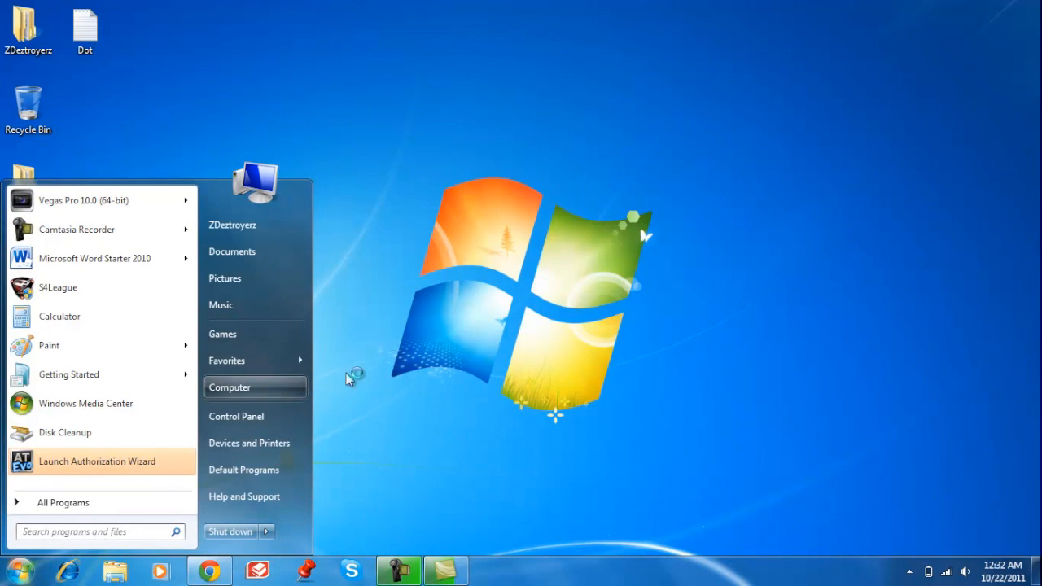
left_click(230, 387)
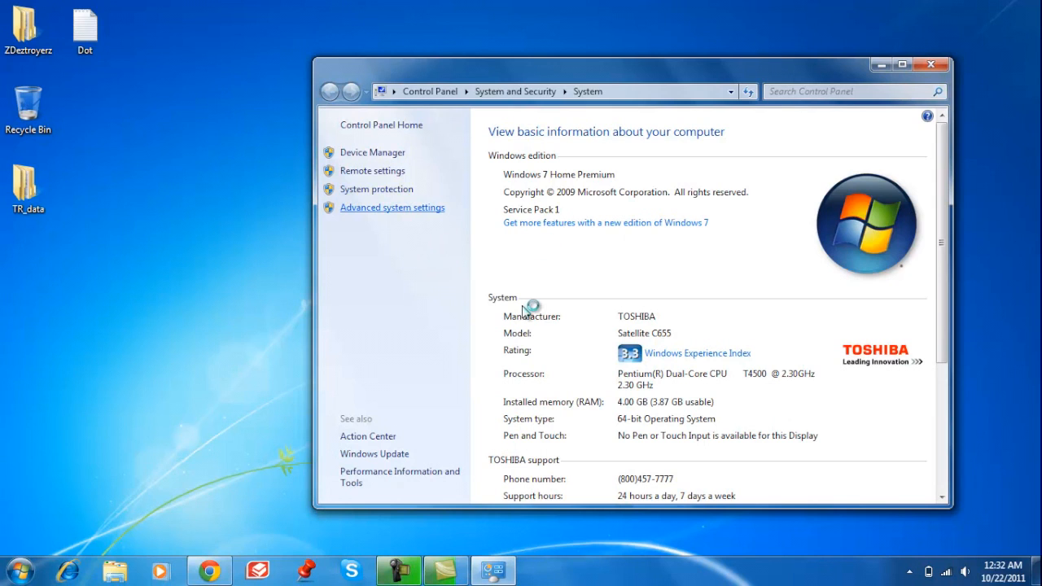
left_click(392, 207)
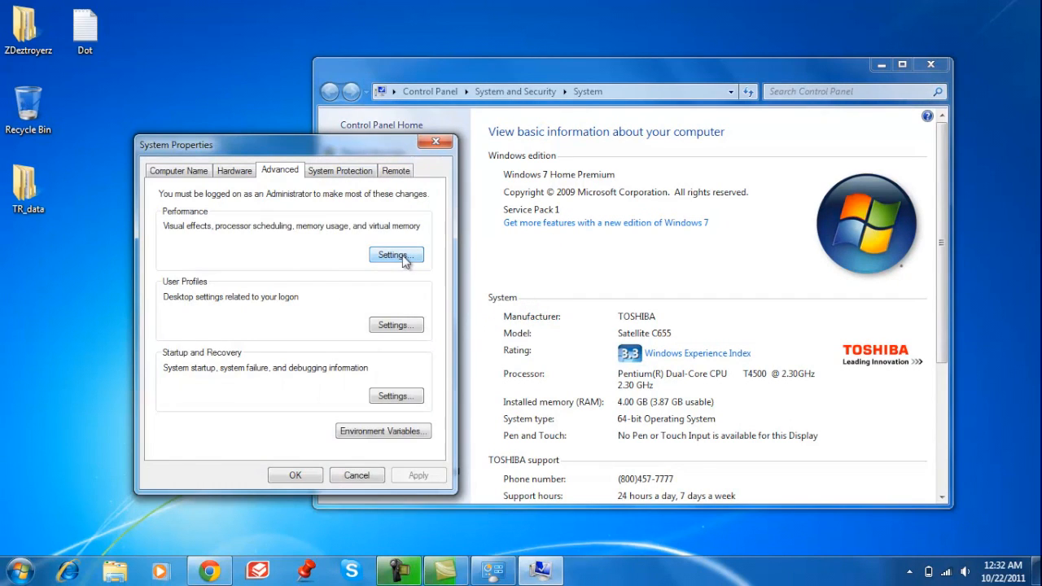
Apply 'Adjust for best performance' in Performance Options, then select 'Adjust for best appearance' without applying
left_click(396, 254)
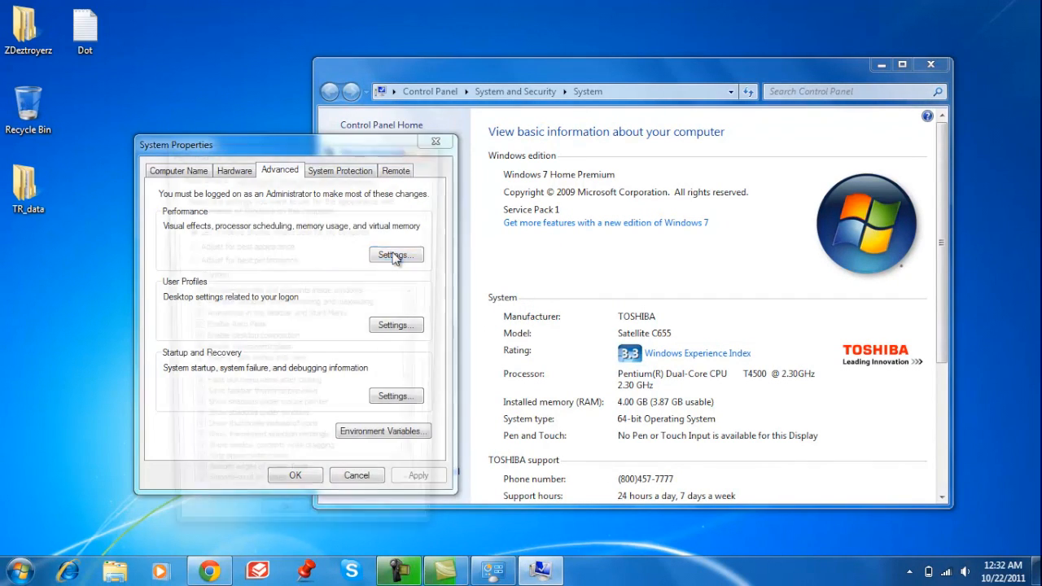
left_click(396, 254)
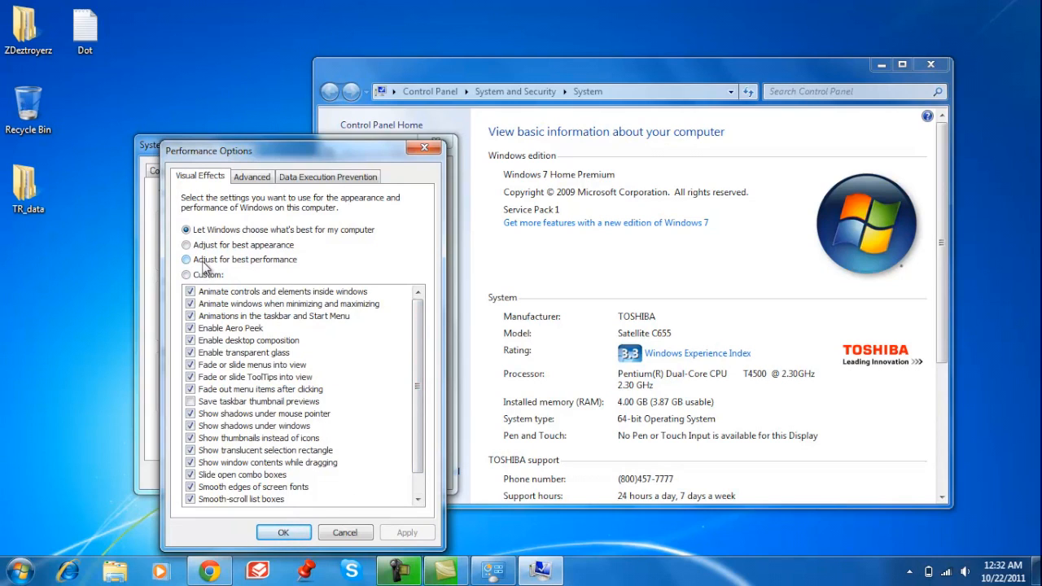
left_click(187, 259)
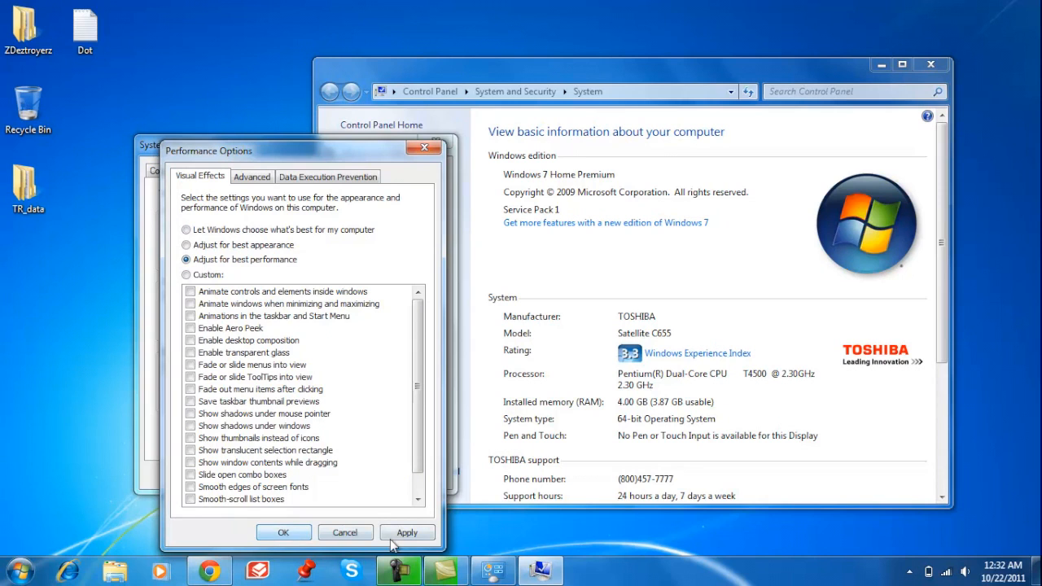
left_click(407, 532)
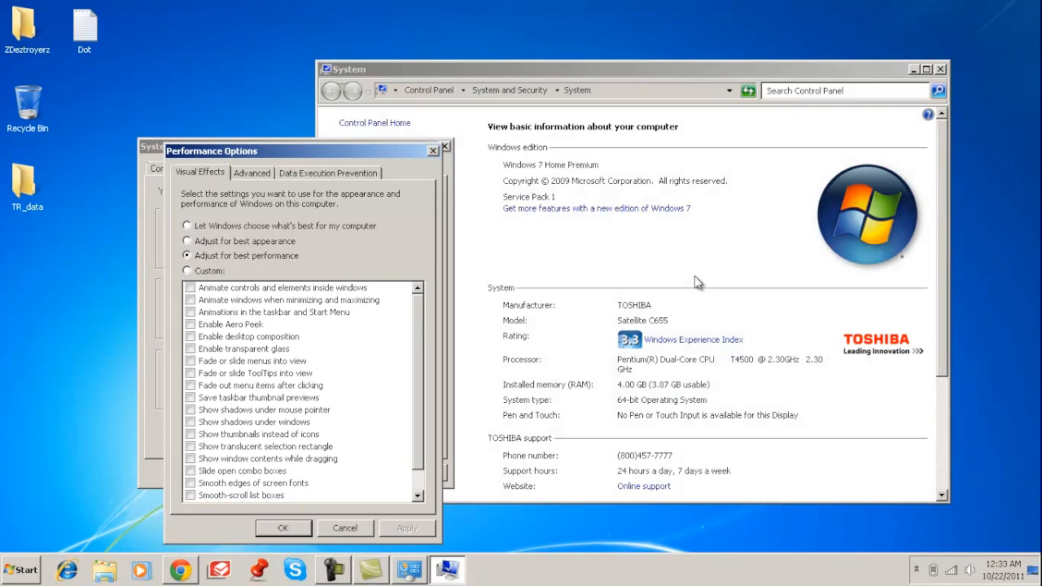
mouse_move(702, 308)
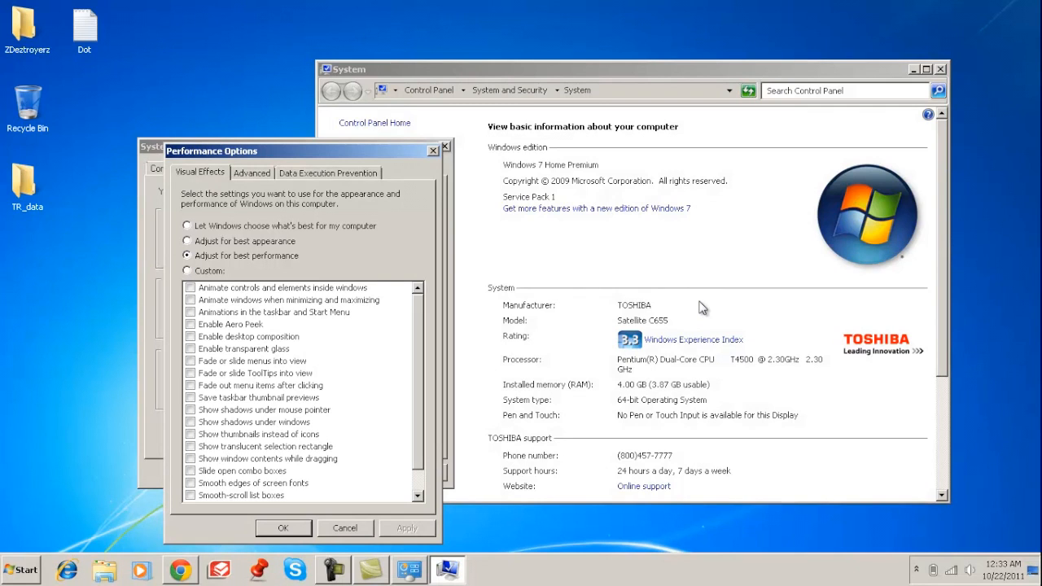
left_click(188, 240)
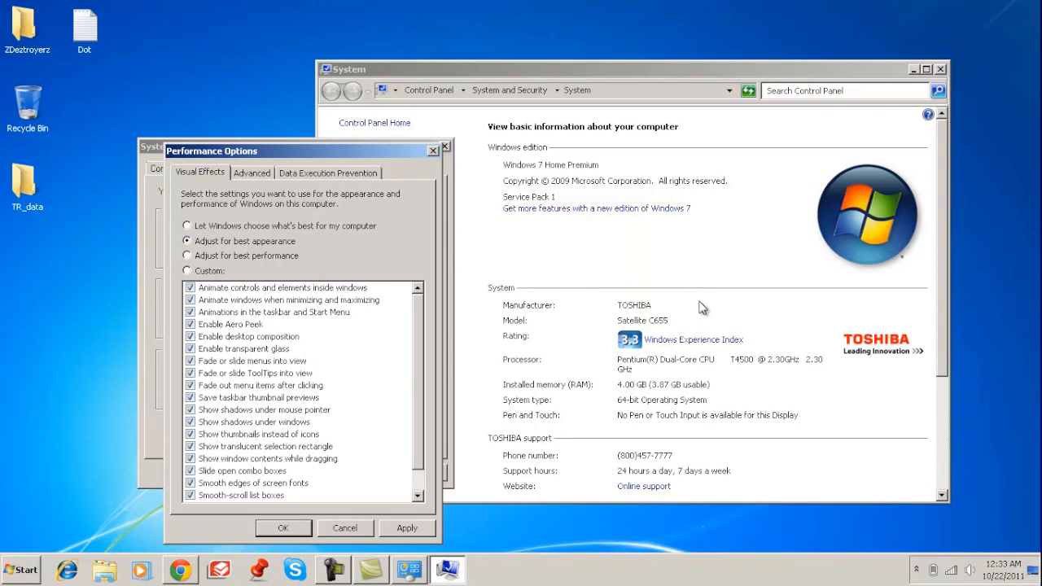
scroll("down", 3)
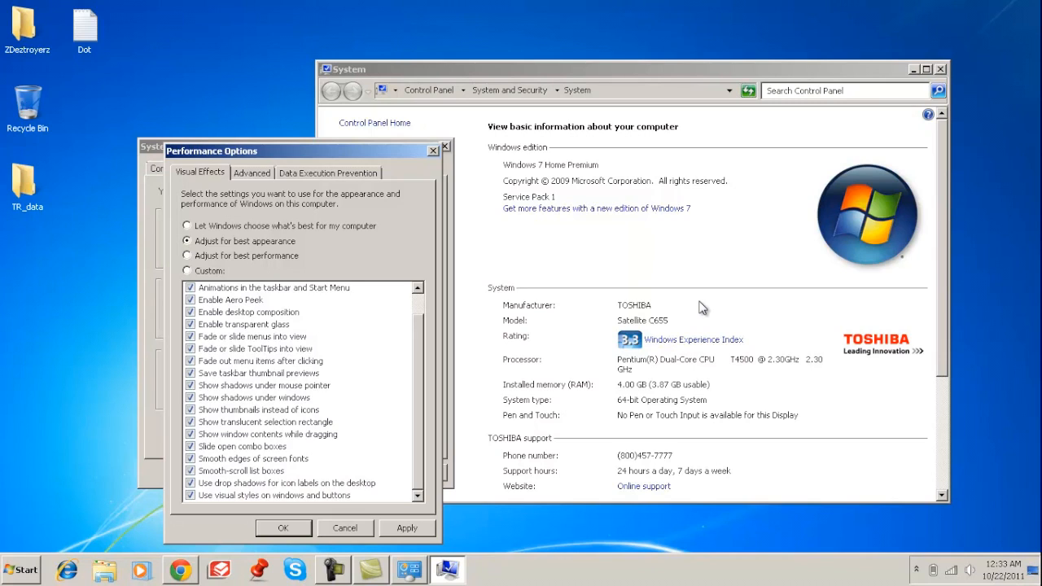